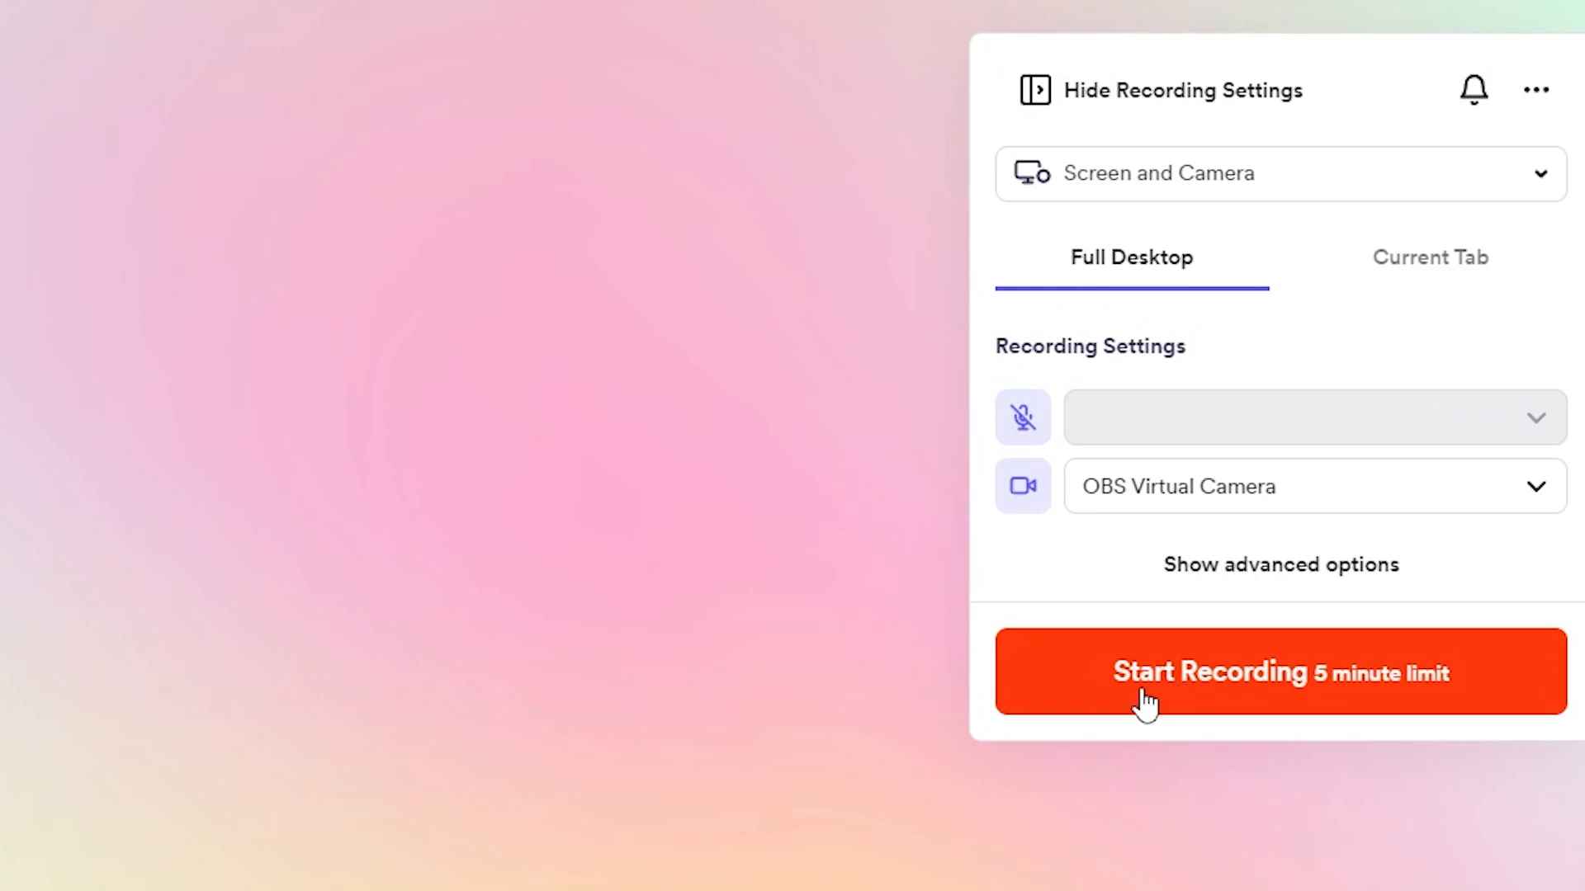
mouse_move(1079, 720)
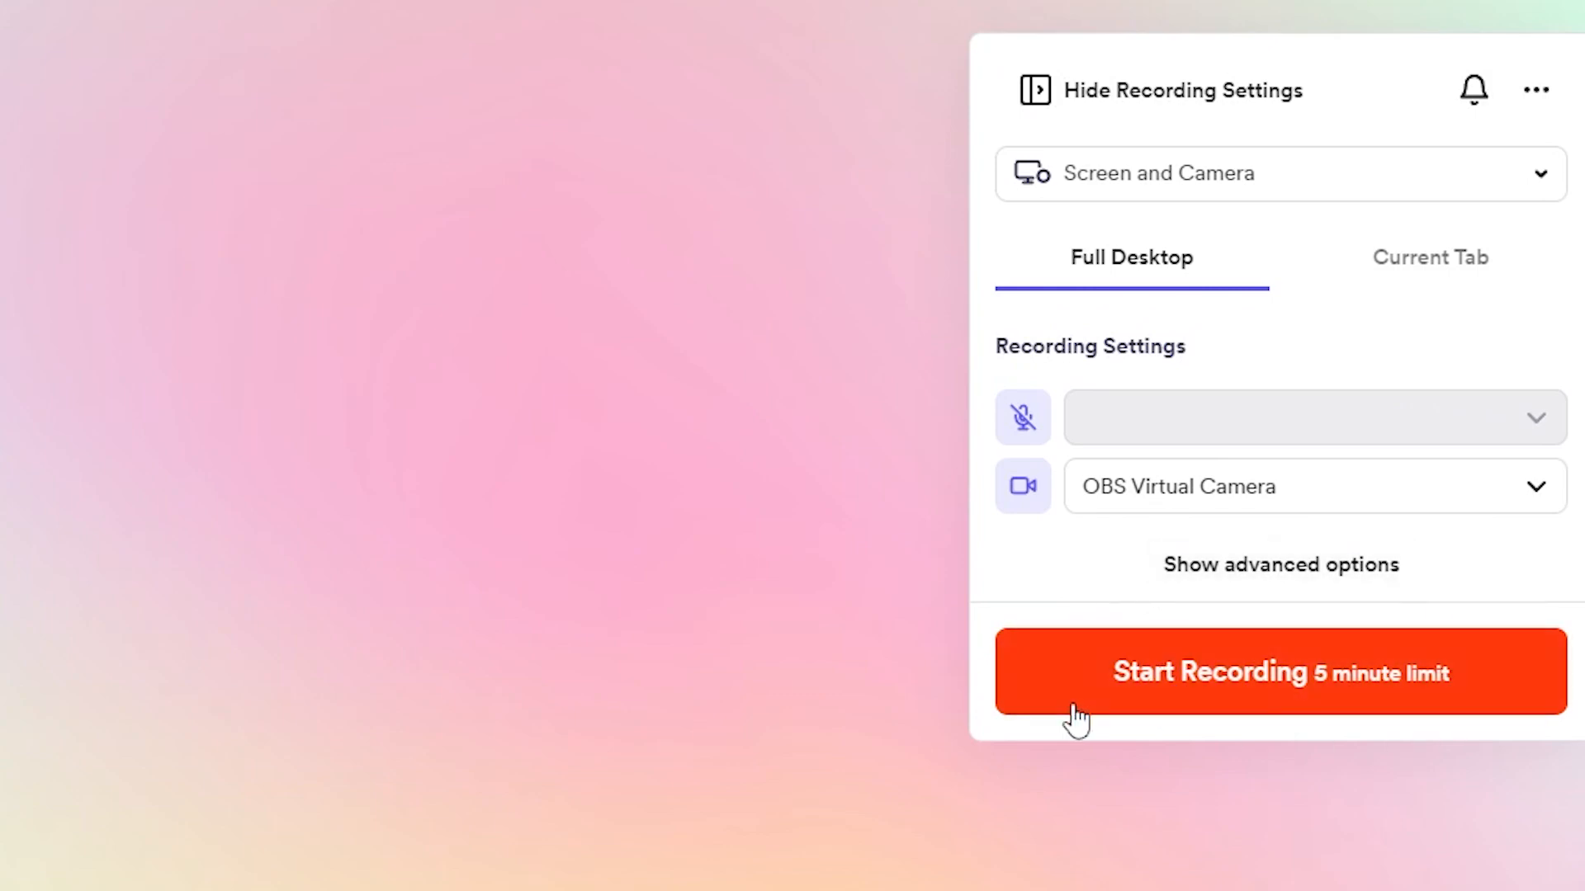
Step: Leave the desktop-versus-extension overview and launch the Loom desktop app from its shortcut
left_click(1280, 671)
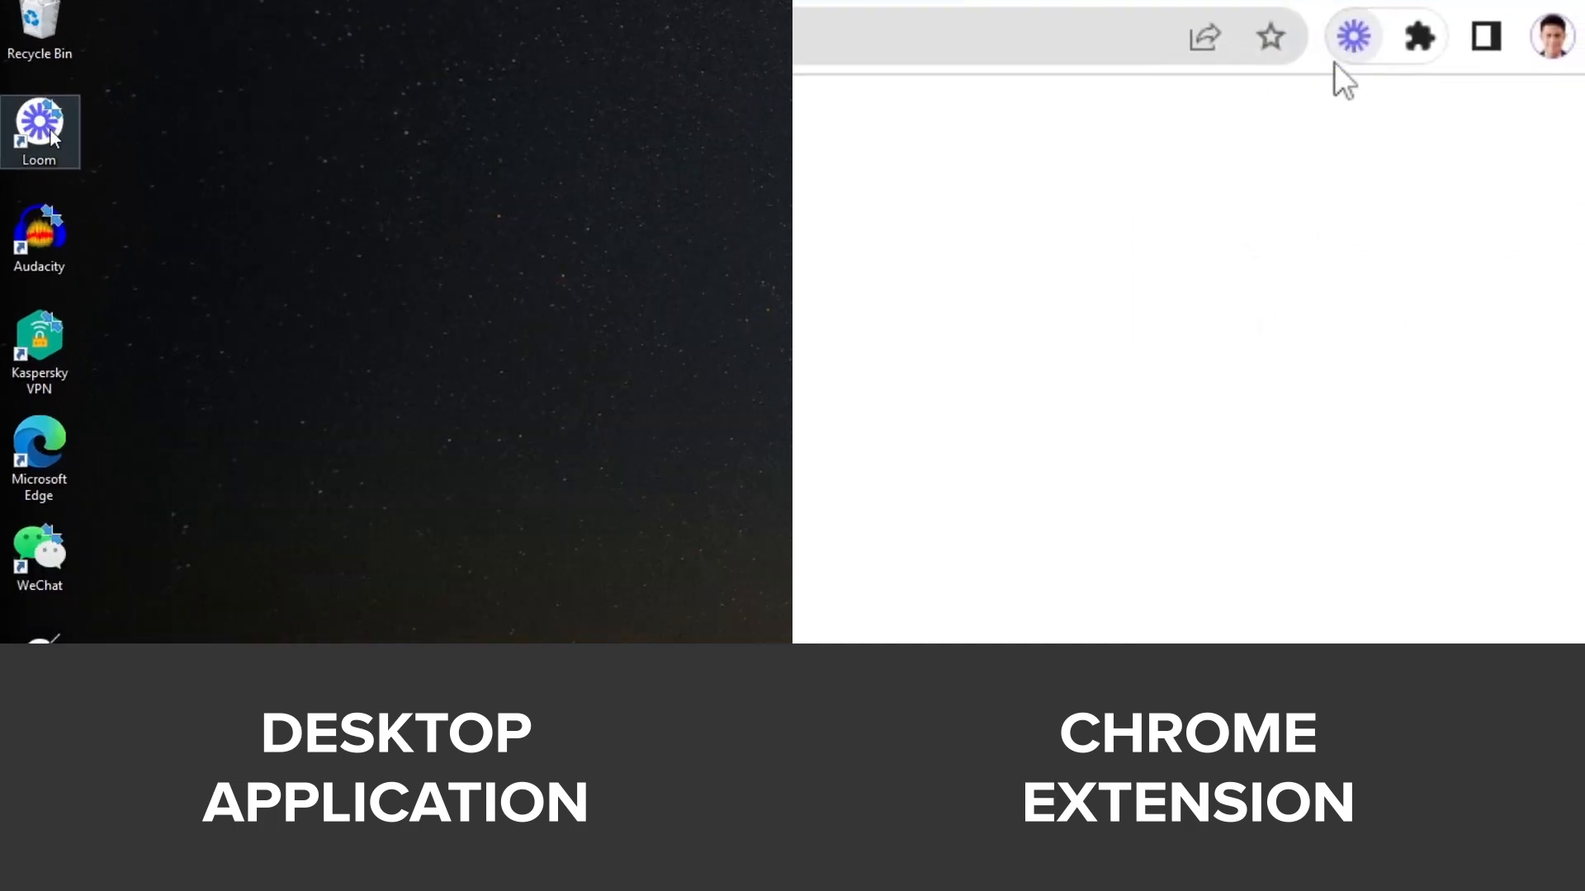
left_click(1352, 36)
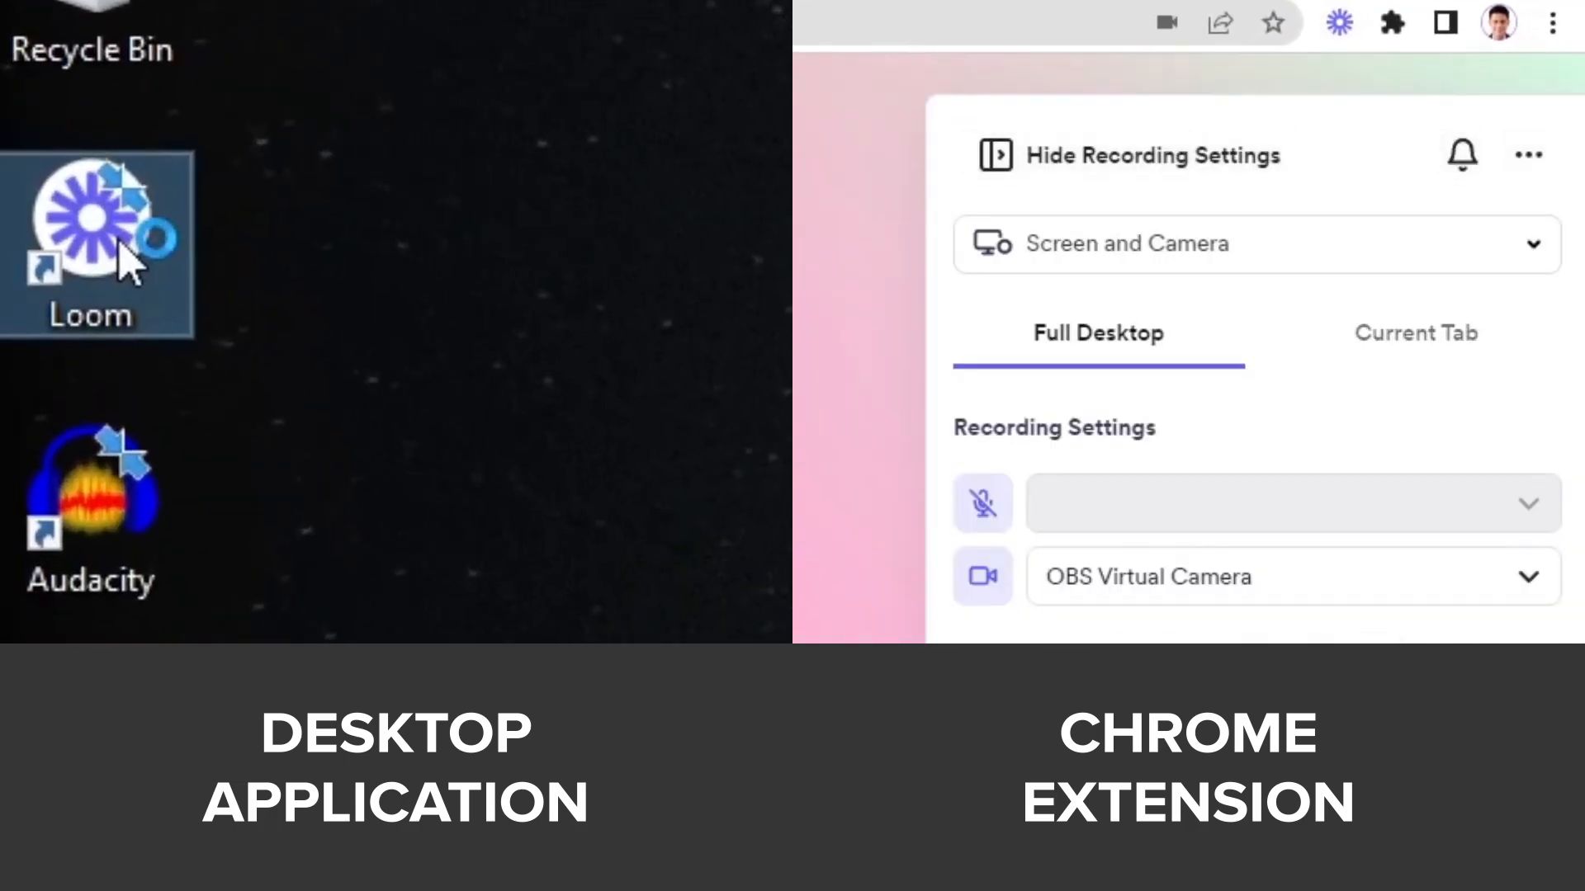
double_click(91, 248)
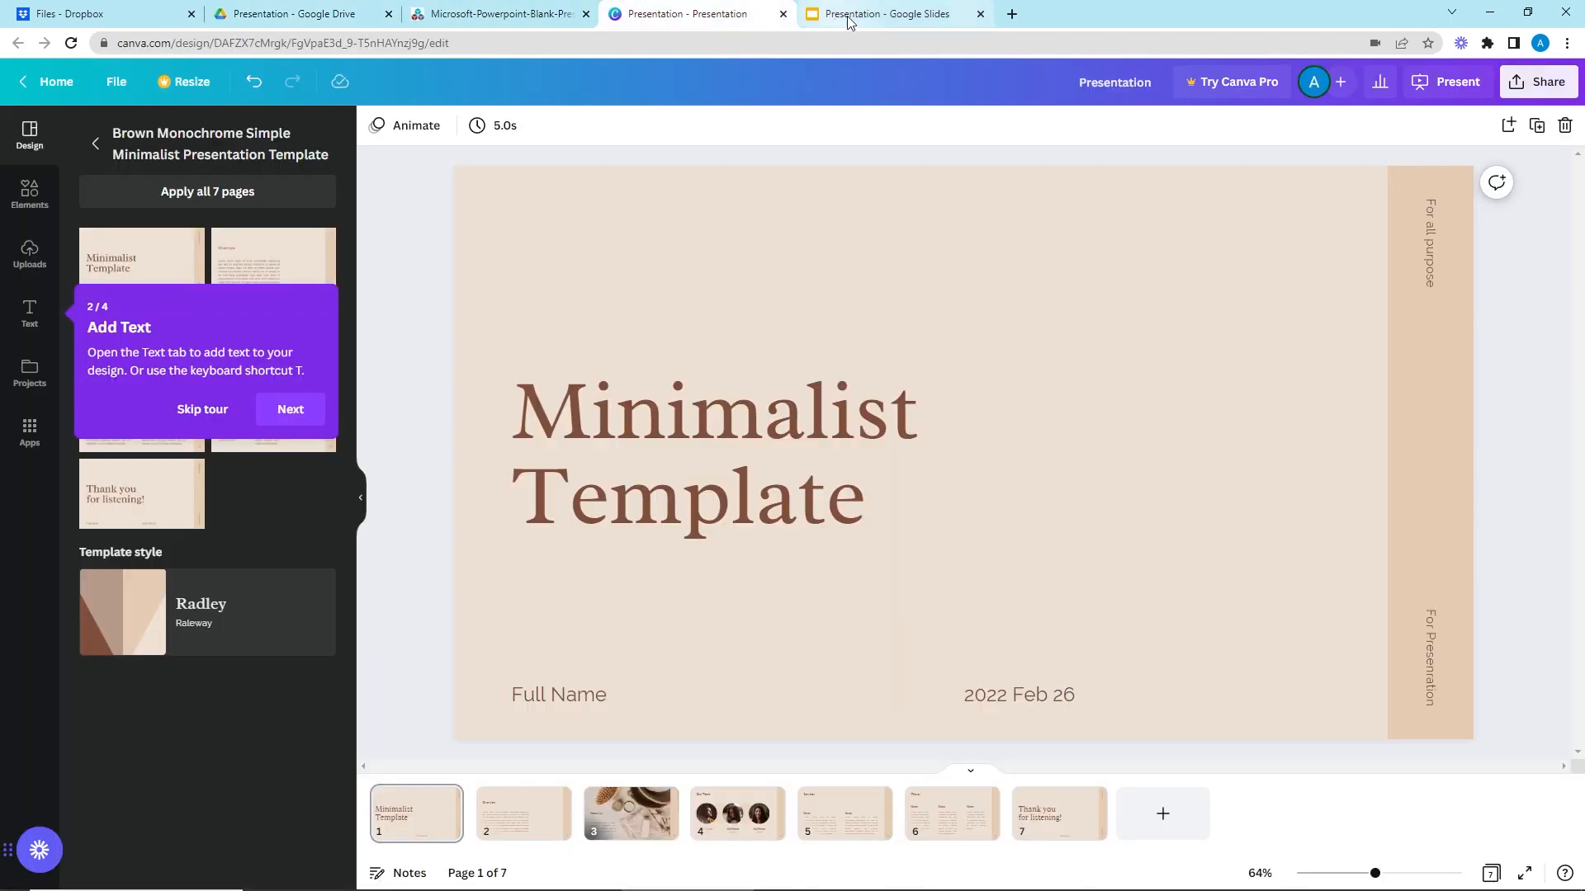
Step: Look at the Google Slides and PowerPoint tabs, ending on the Google Slides presentation
left_click(887, 13)
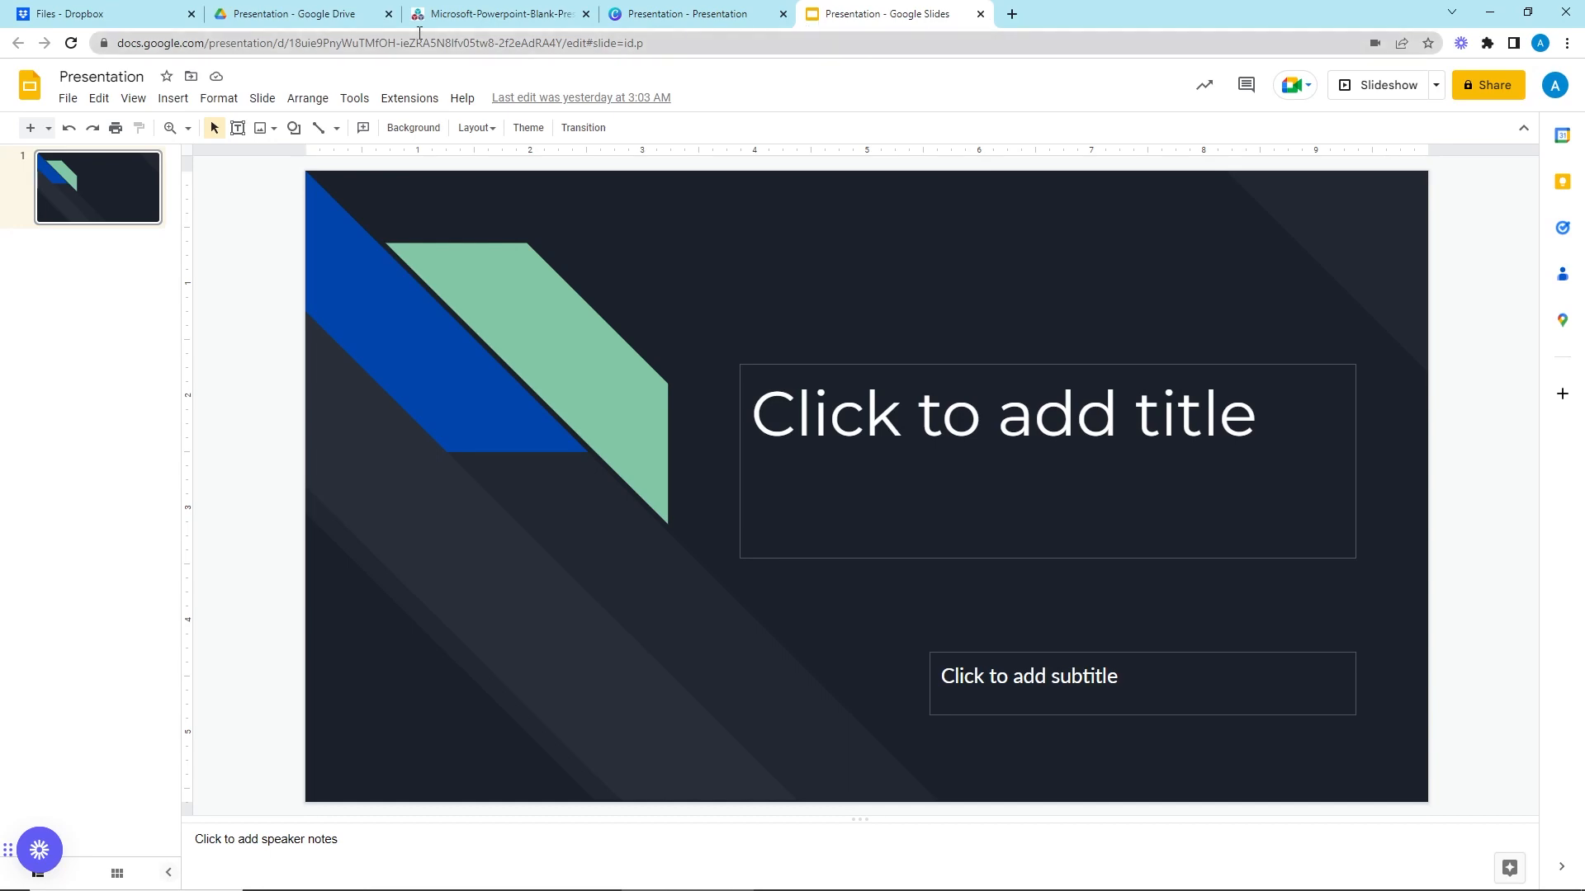
left_click(495, 13)
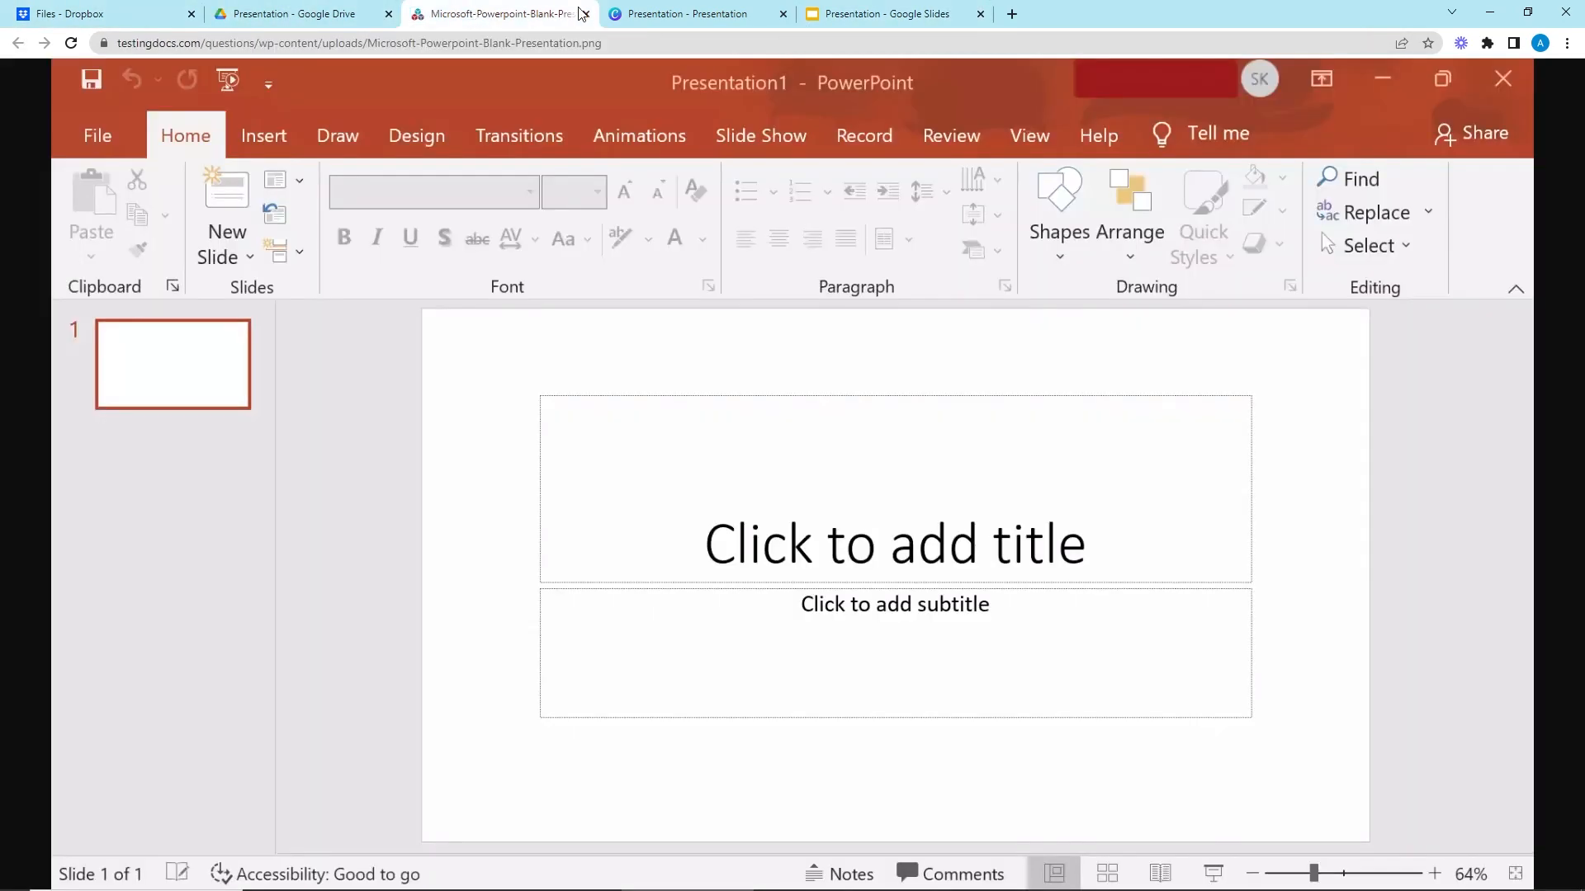
left_click(893, 13)
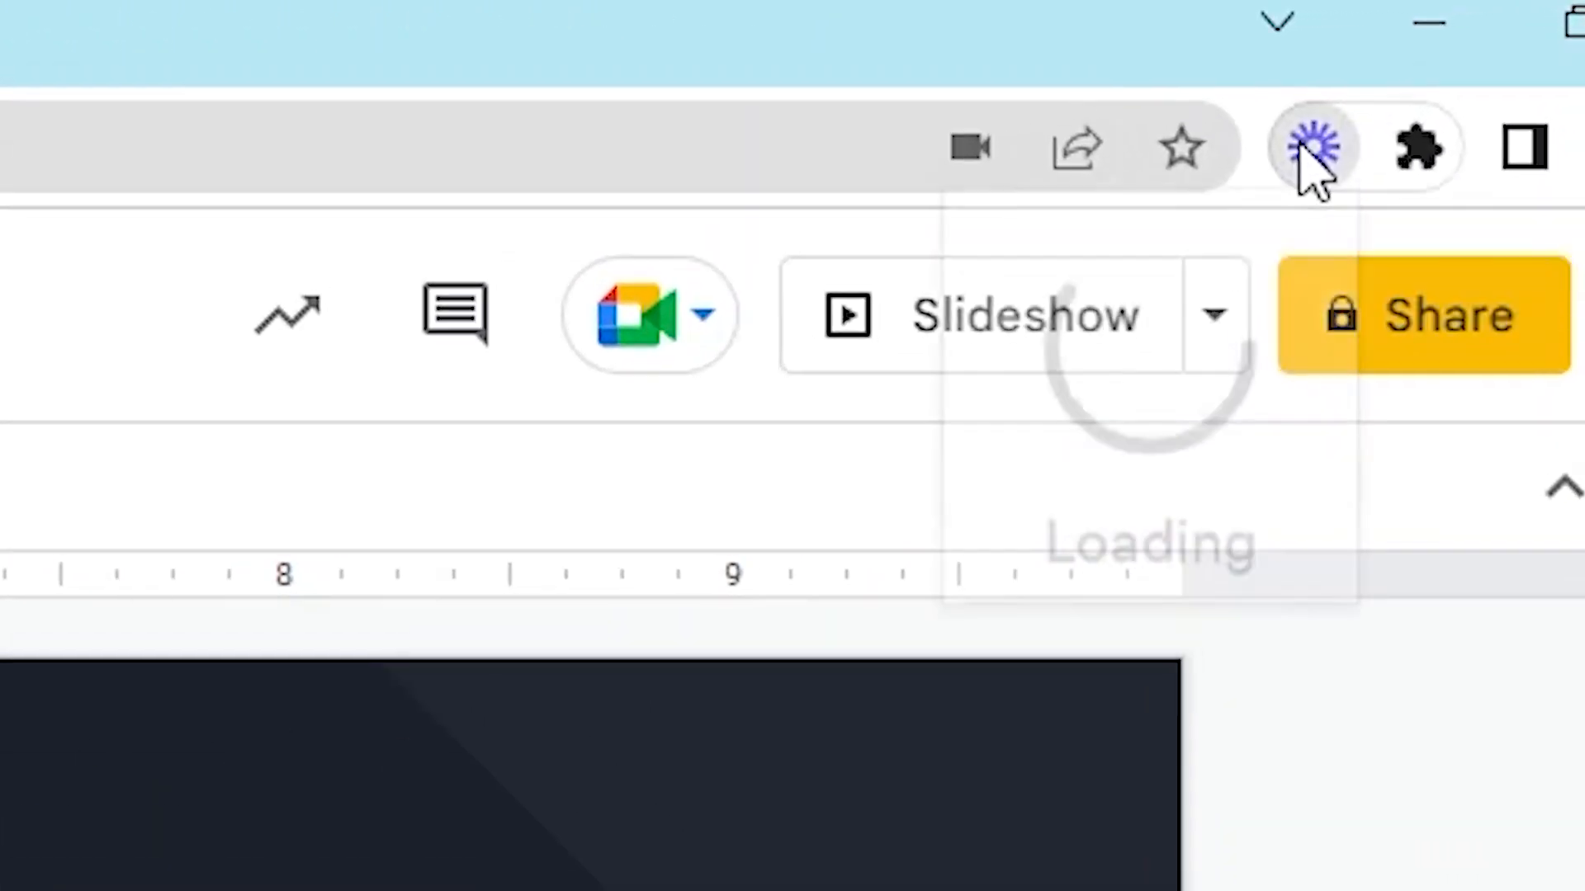
Step: In the Loom panel, review the recording modes and keep Screen and Camera
left_click(1312, 147)
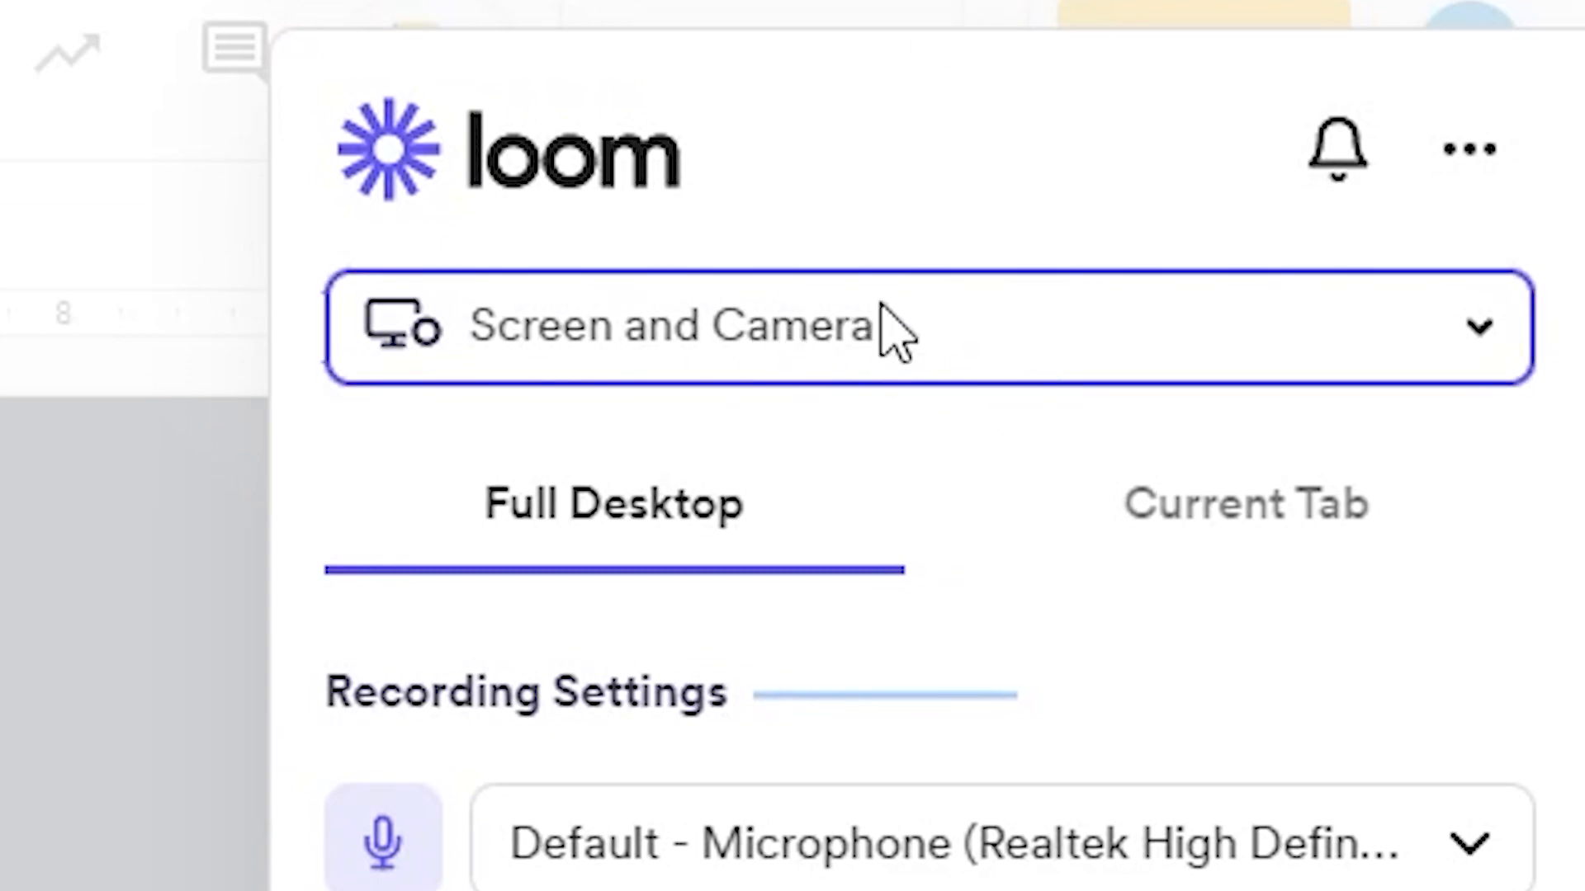
left_click(919, 326)
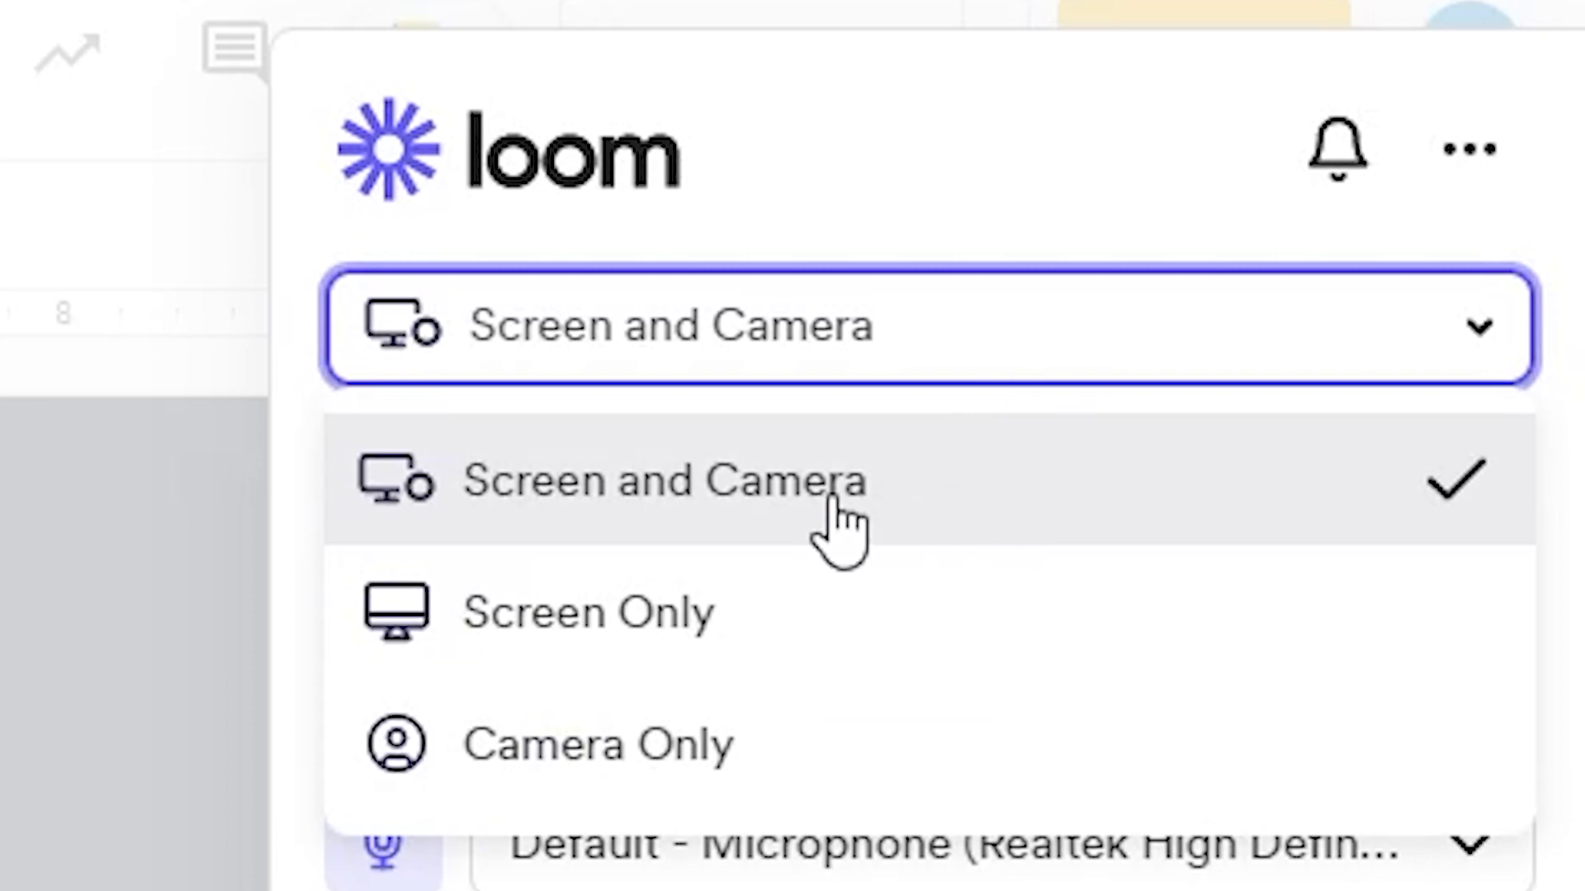
mouse_move(941, 515)
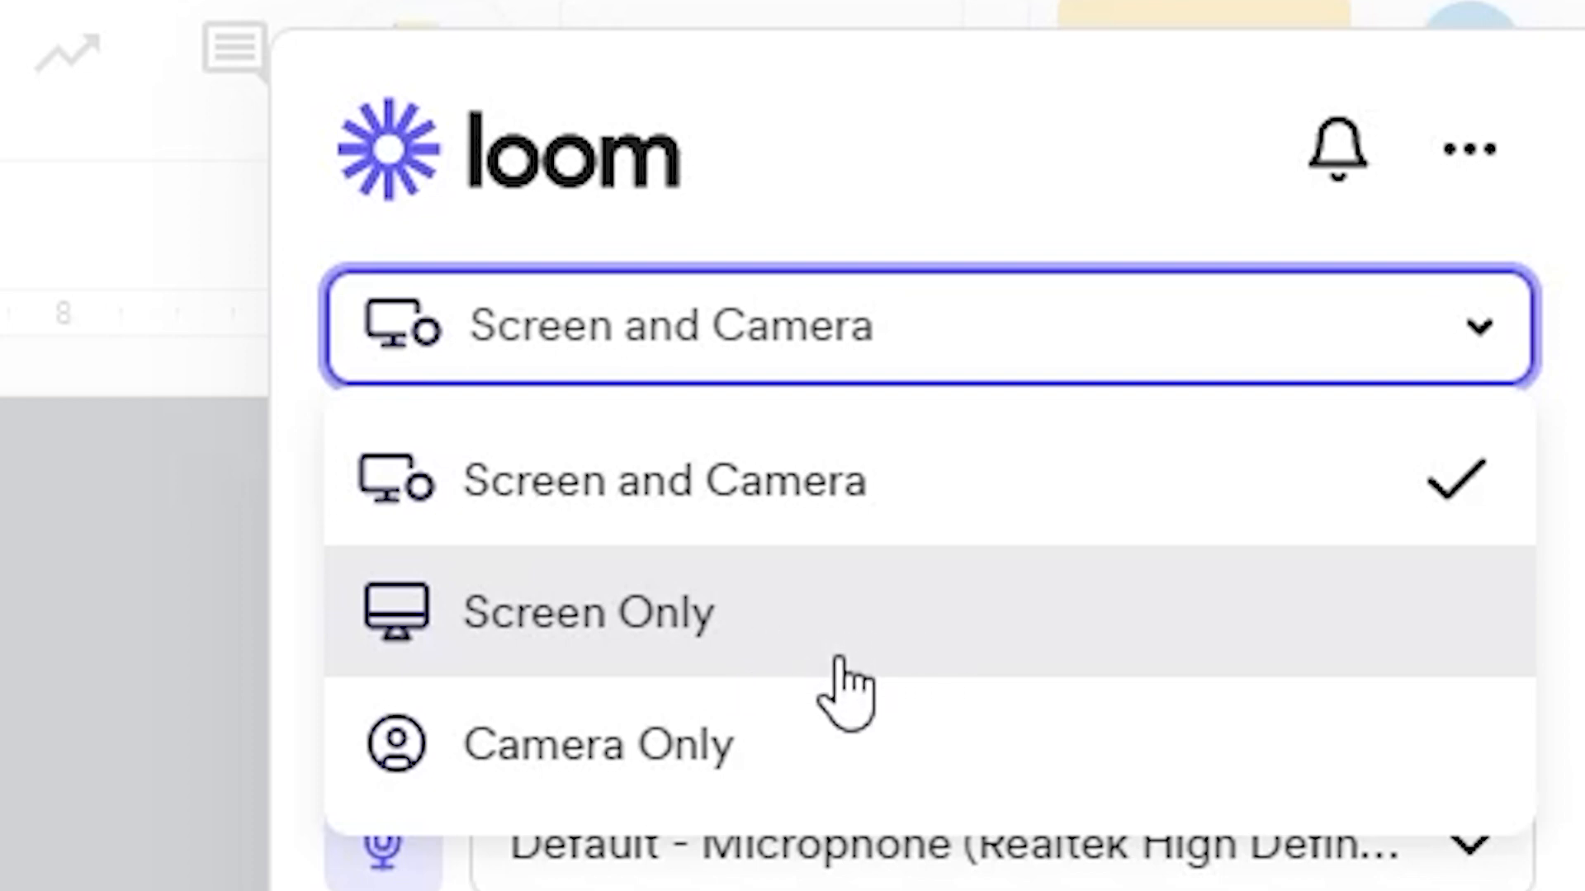
mouse_move(829, 748)
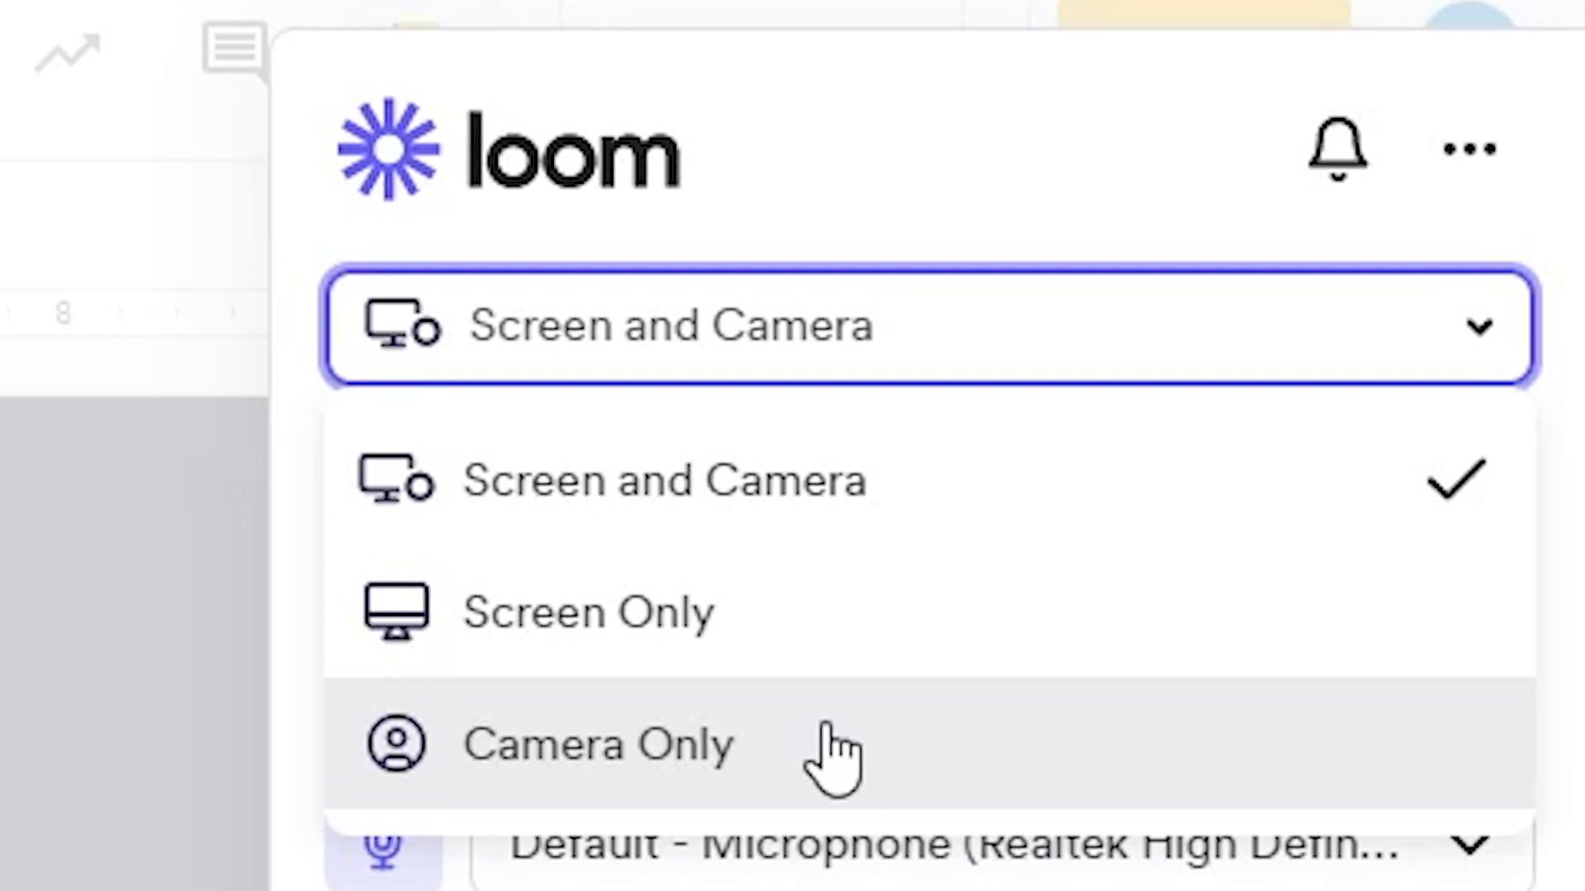
mouse_move(849, 505)
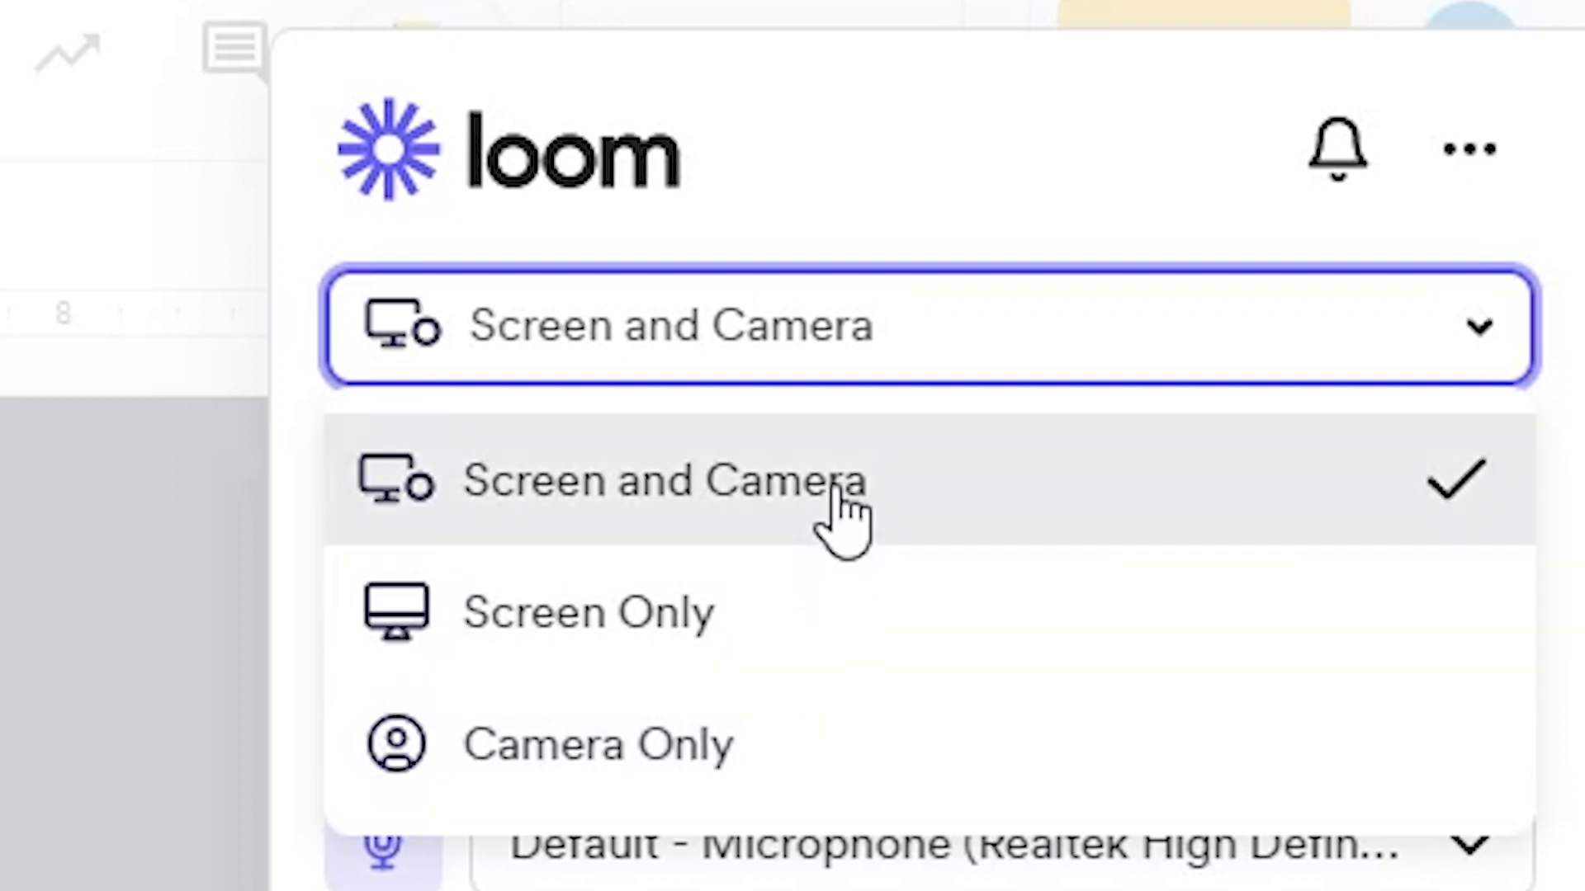
left_click(661, 481)
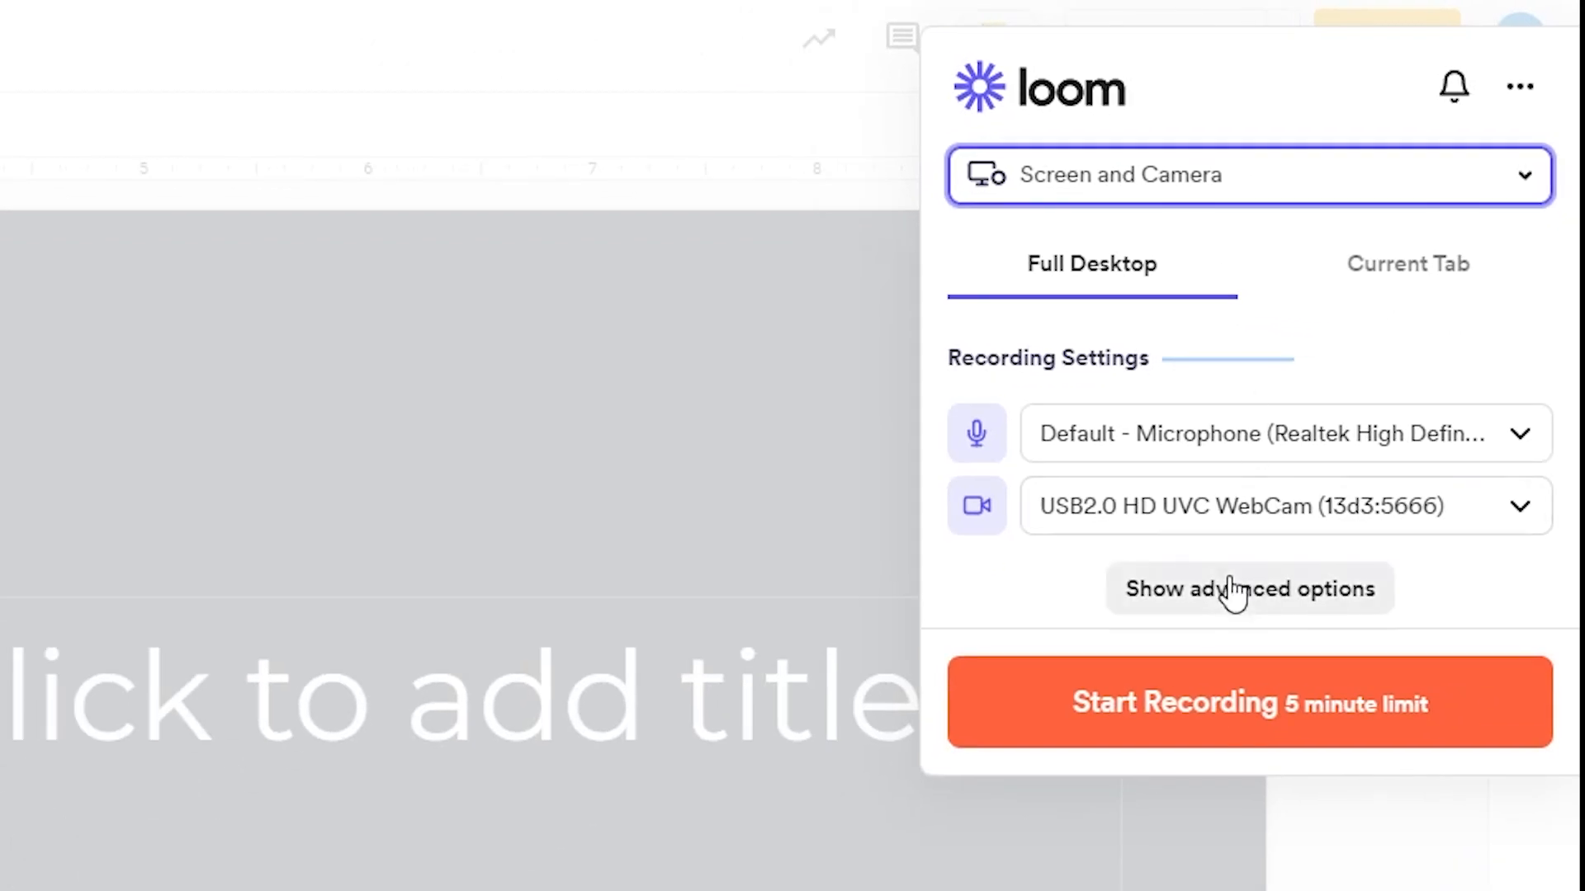
Step: Start the Screen and Camera recording from the Loom panel
left_click(1249, 589)
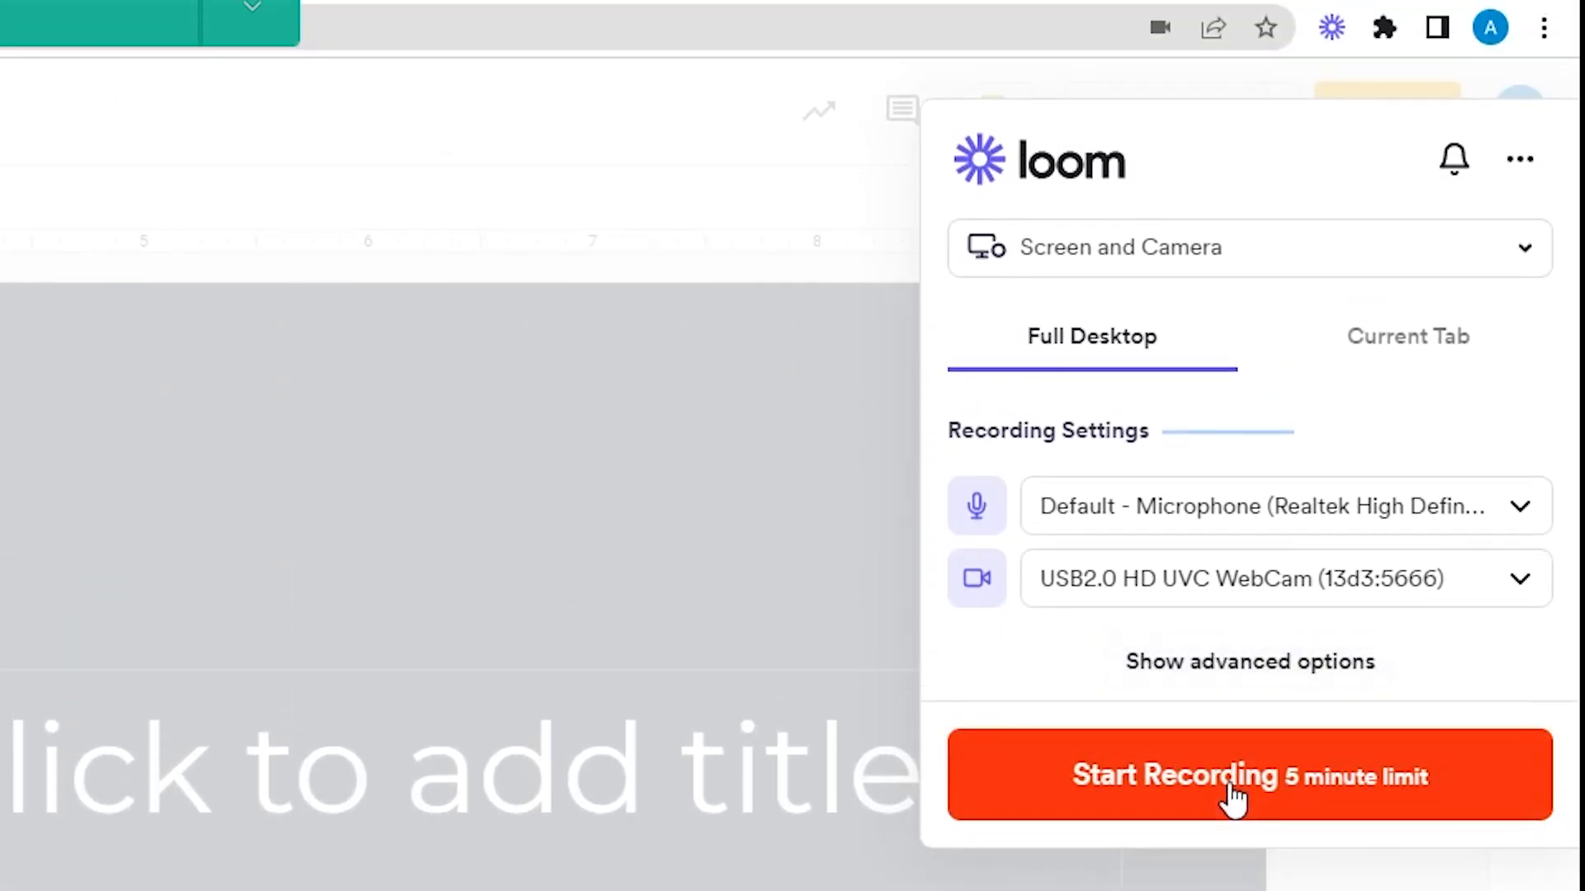
left_click(1248, 775)
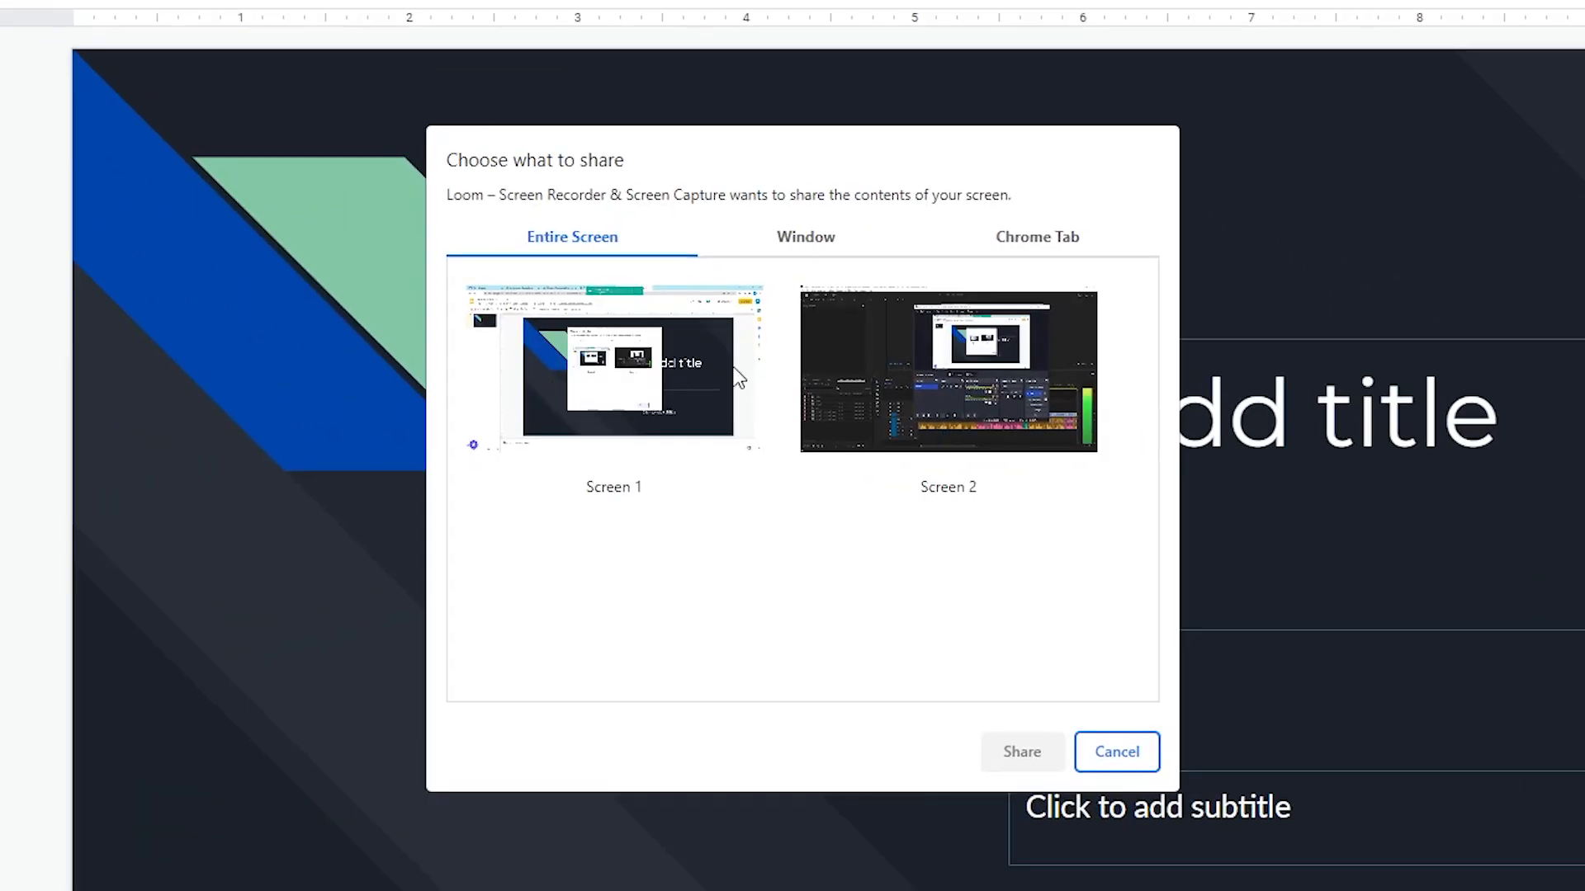
Step: Compare Screen 2 and window sharing, then share the entire Screen 1
left_click(613, 369)
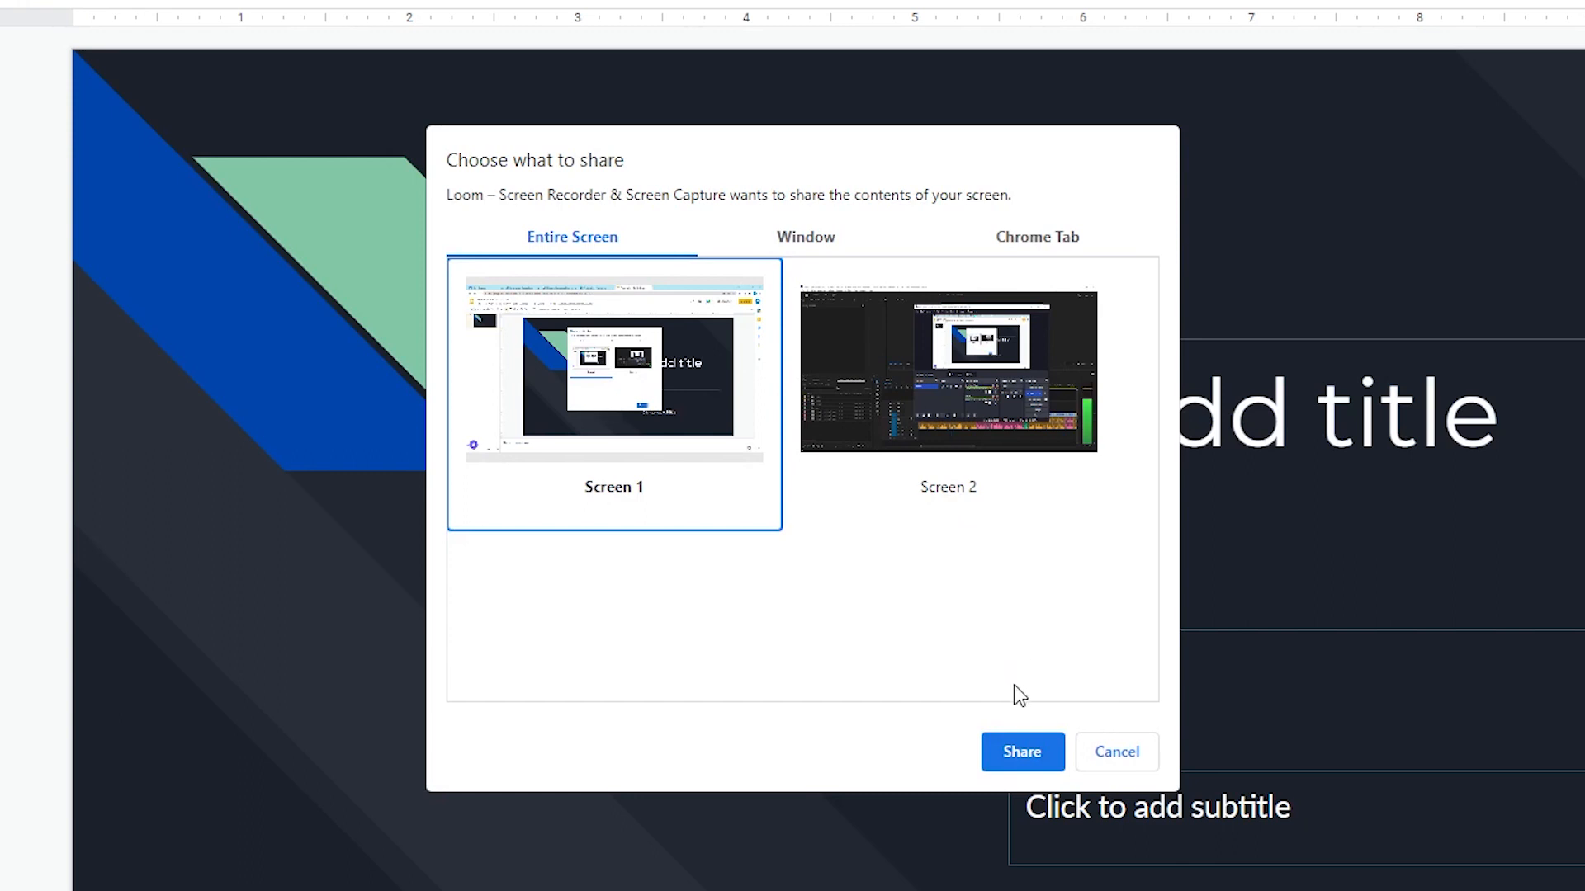
left_click(947, 368)
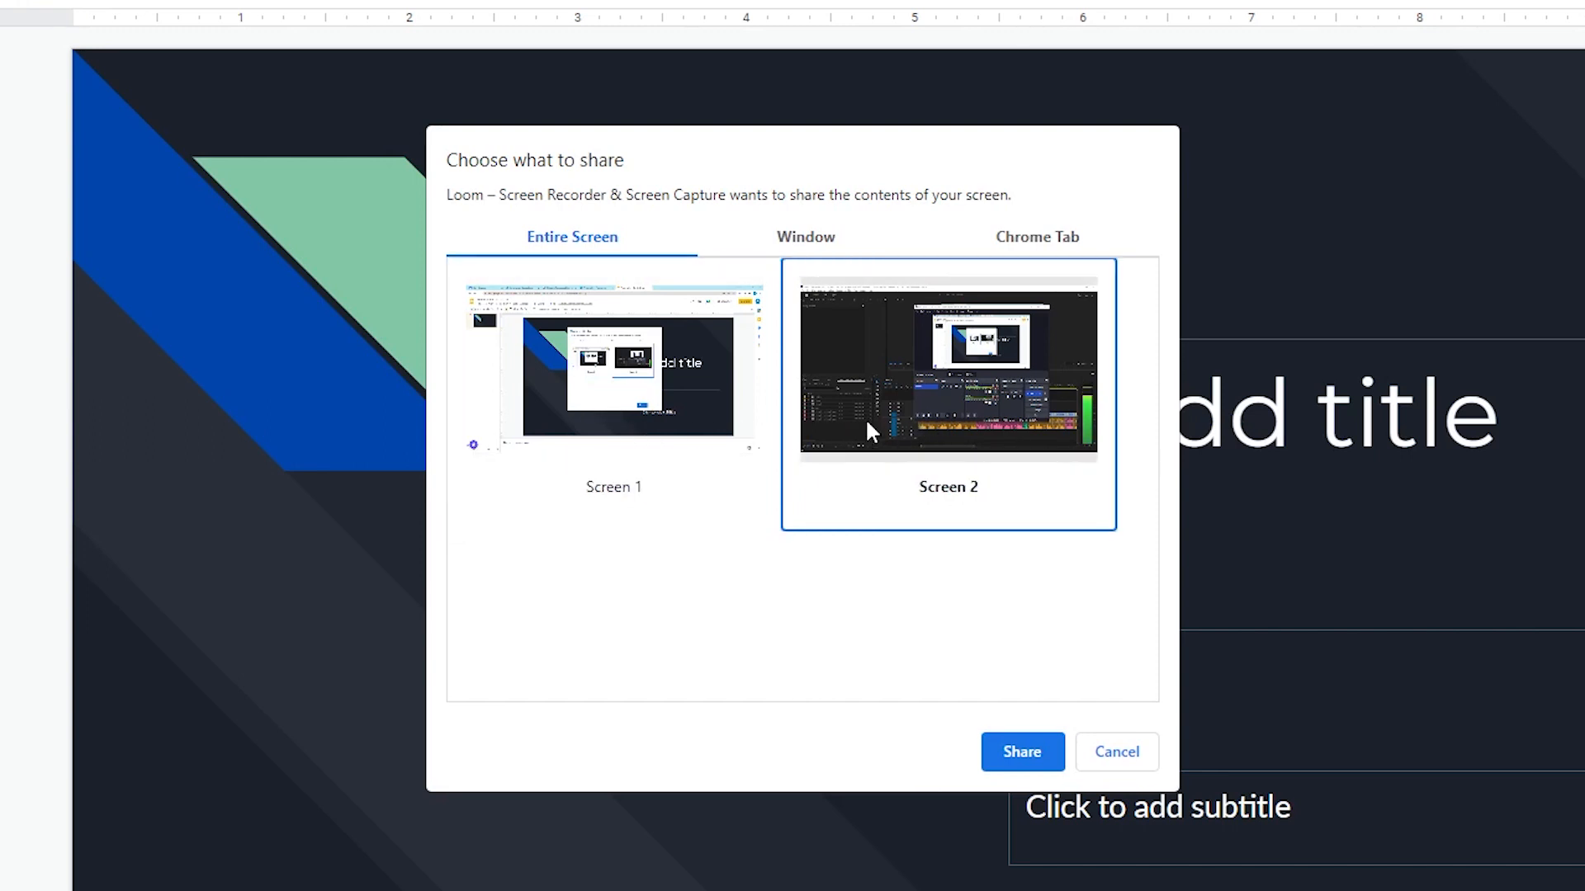
left_click(805, 237)
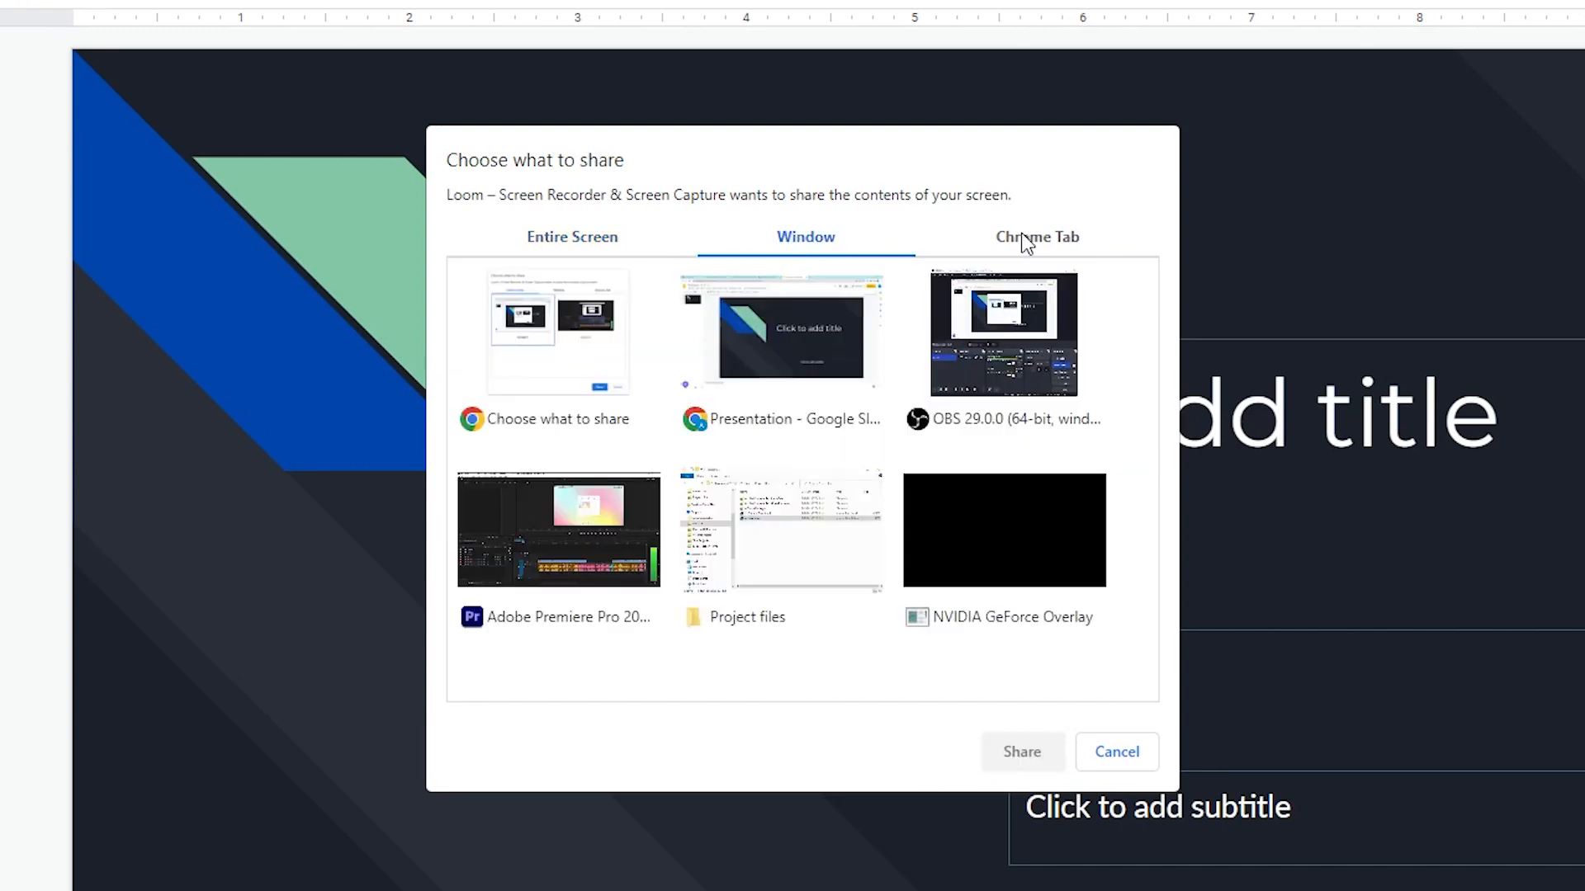
left_click(572, 237)
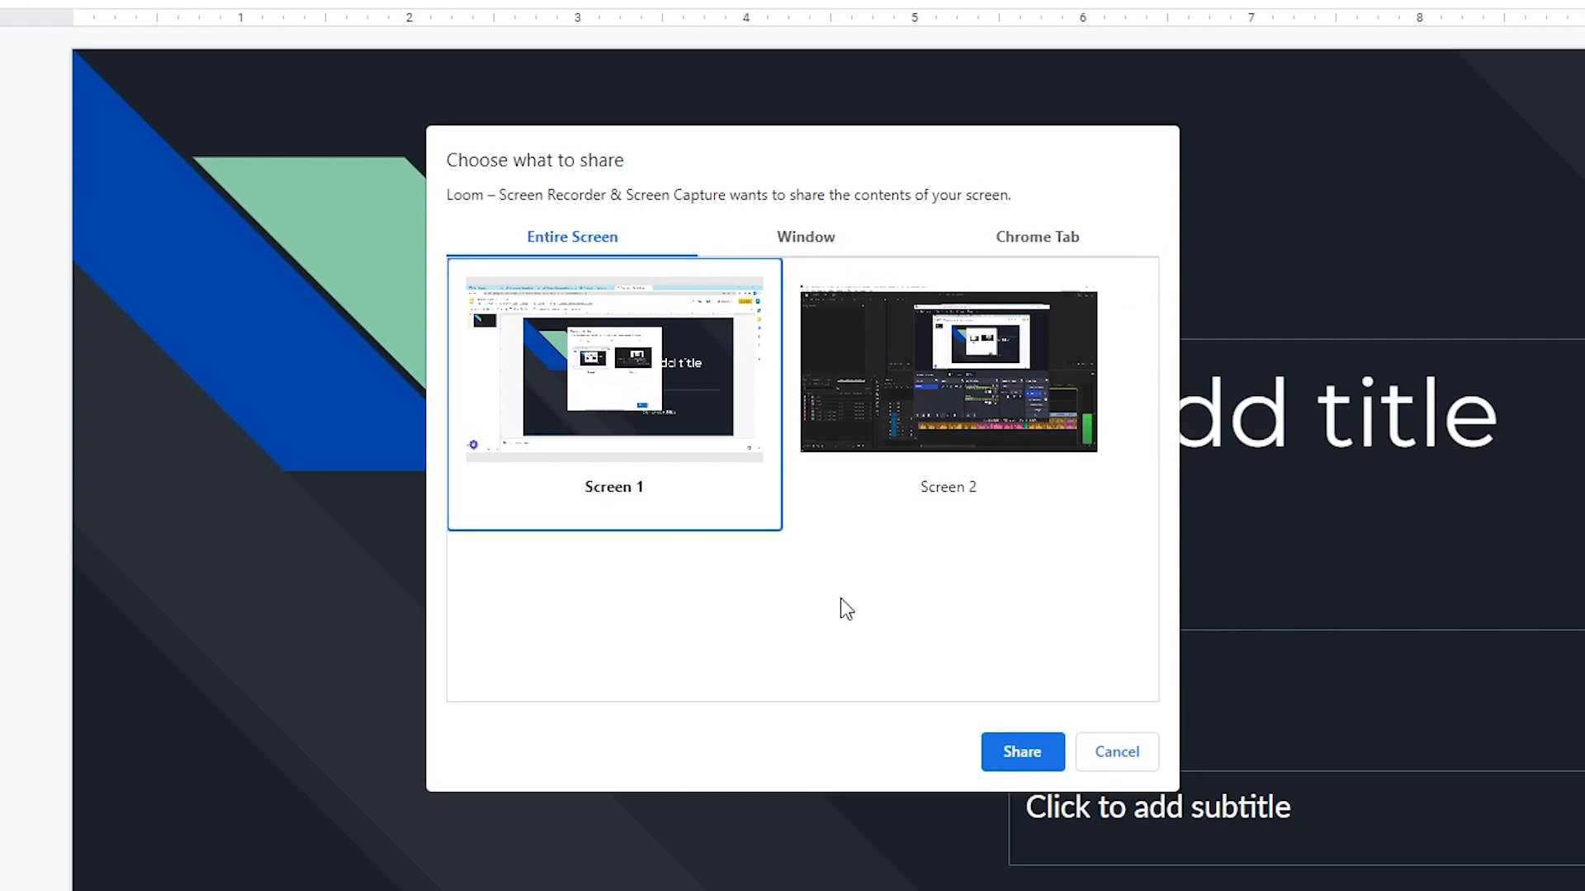
left_click(1021, 751)
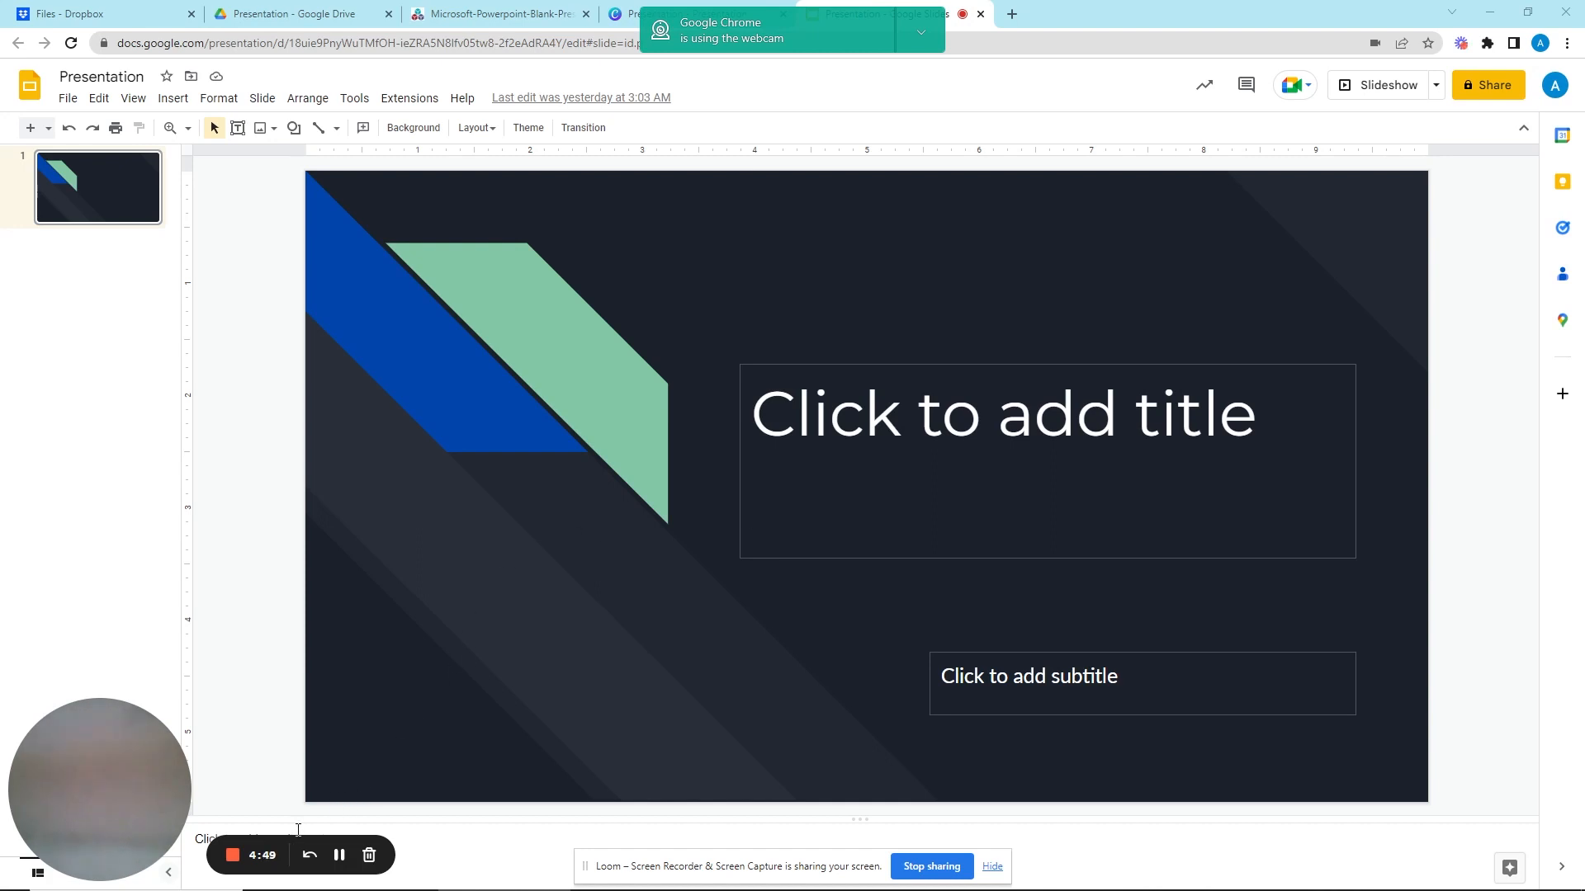
left_click(918, 31)
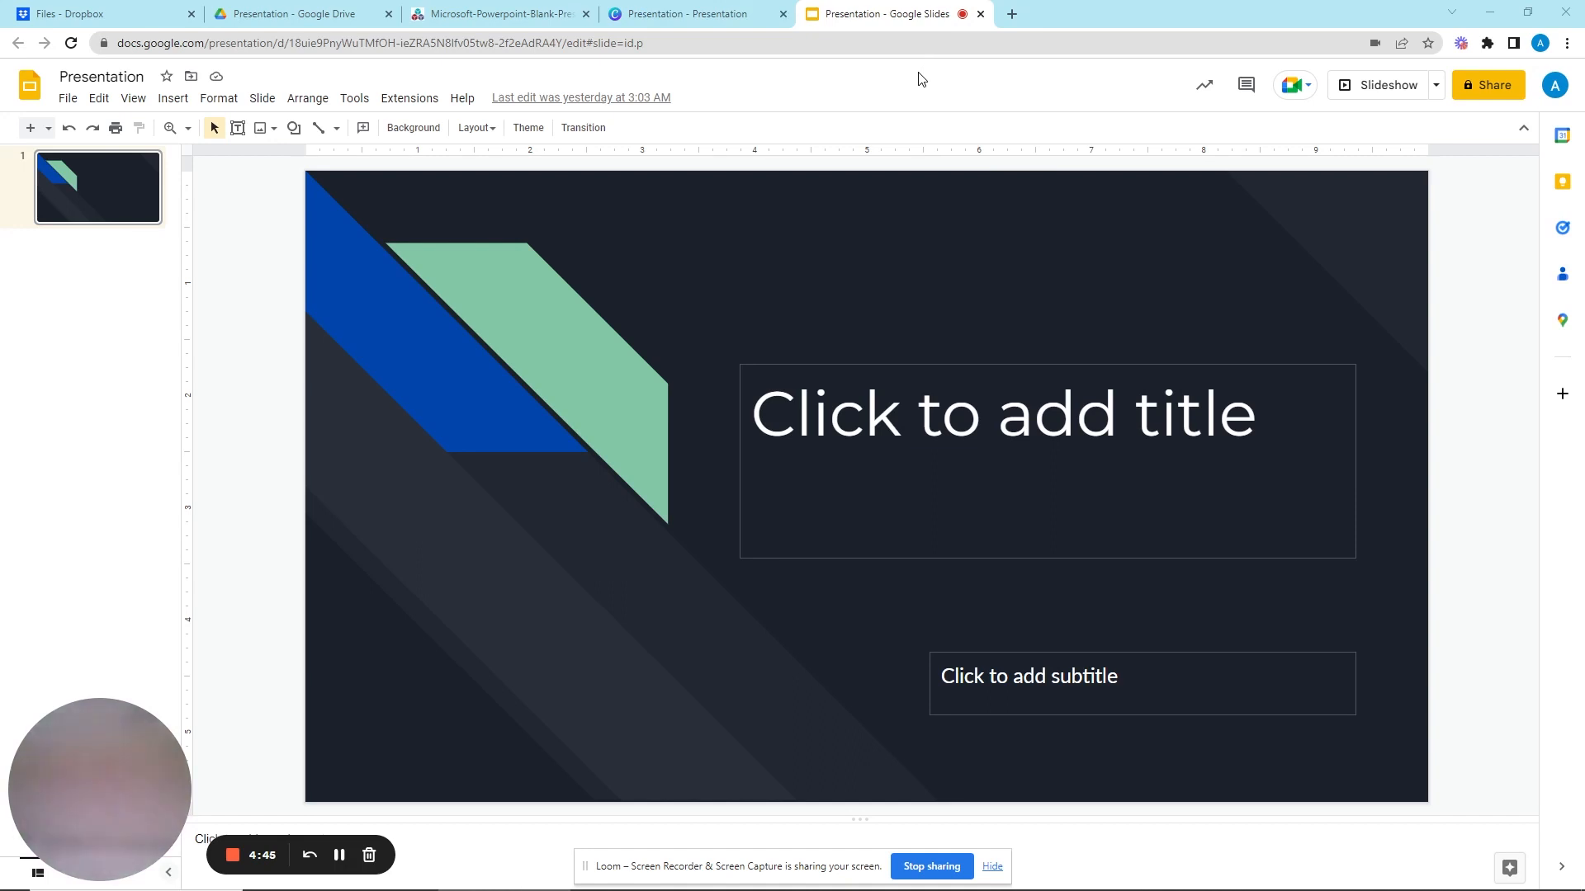
mouse_move(523, 157)
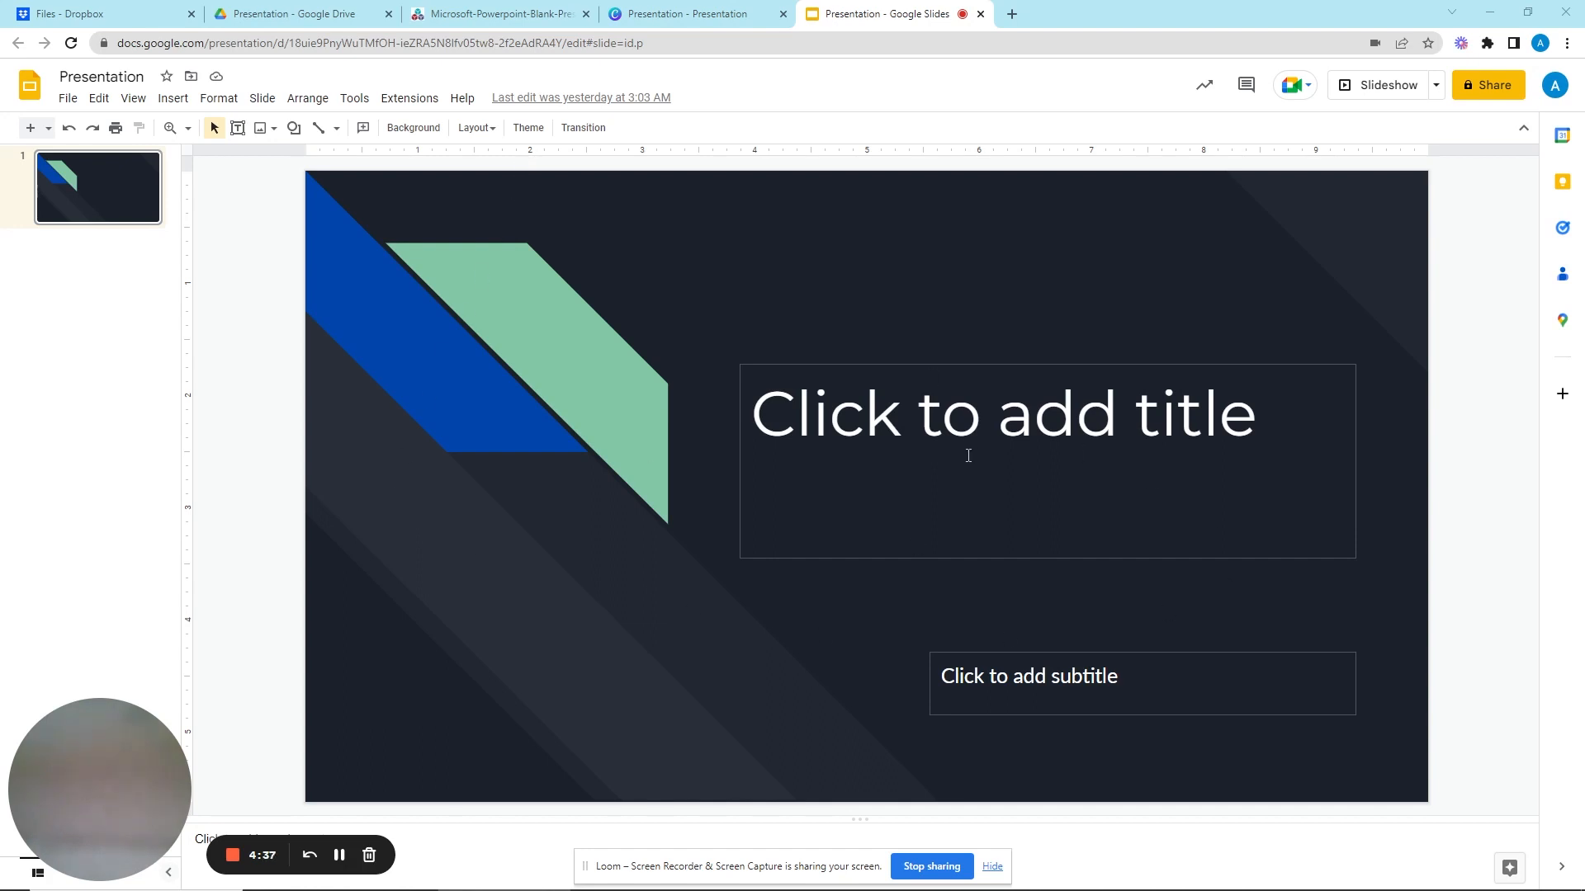
mouse_move(552, 228)
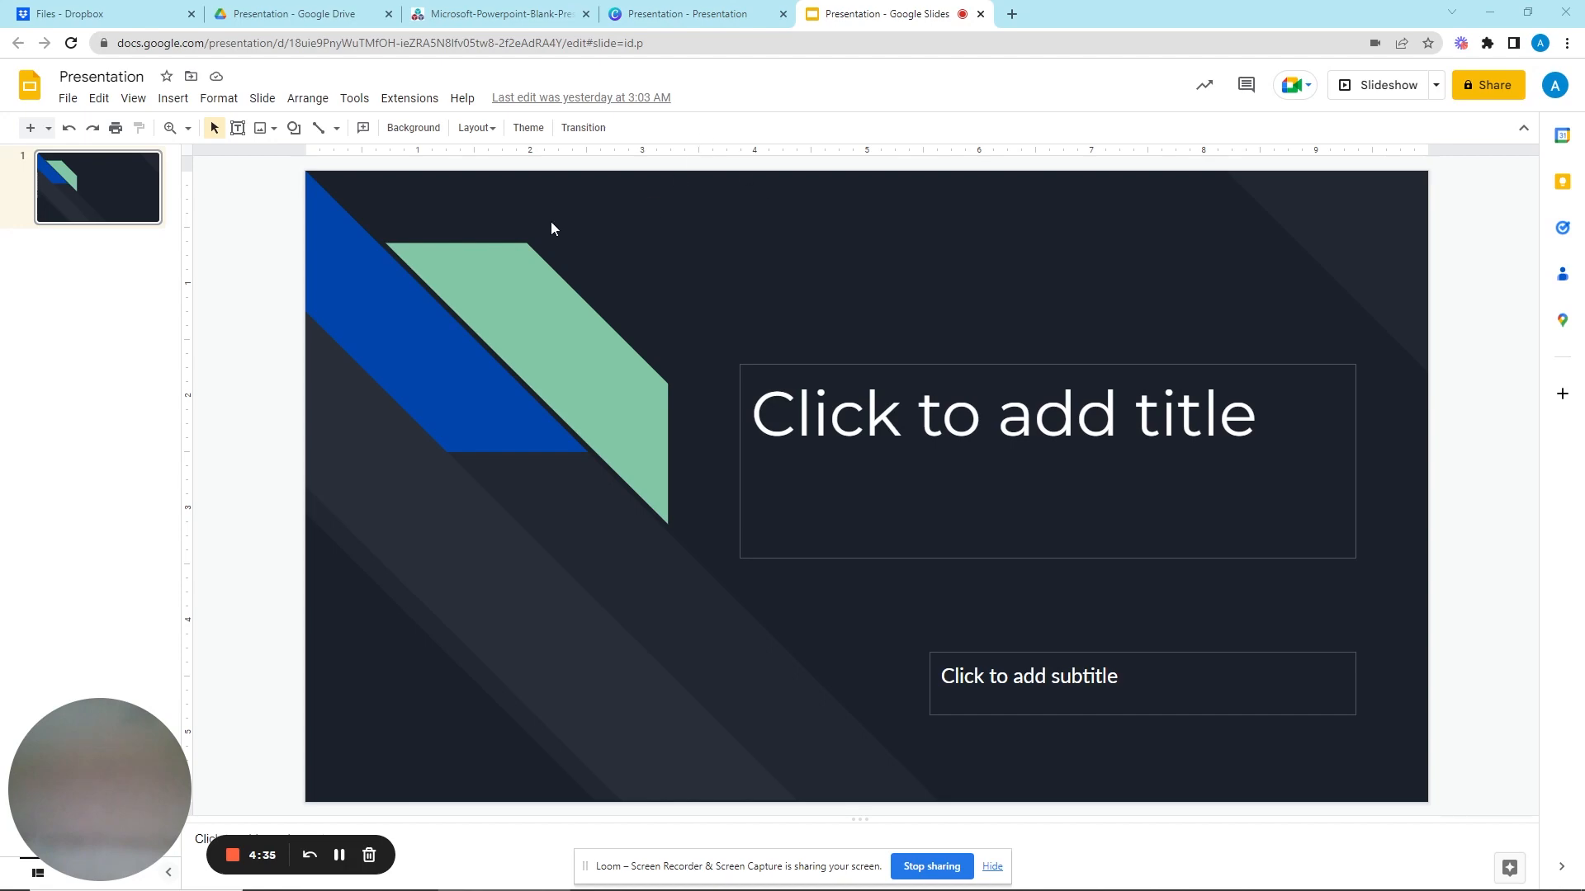
left_click(497, 13)
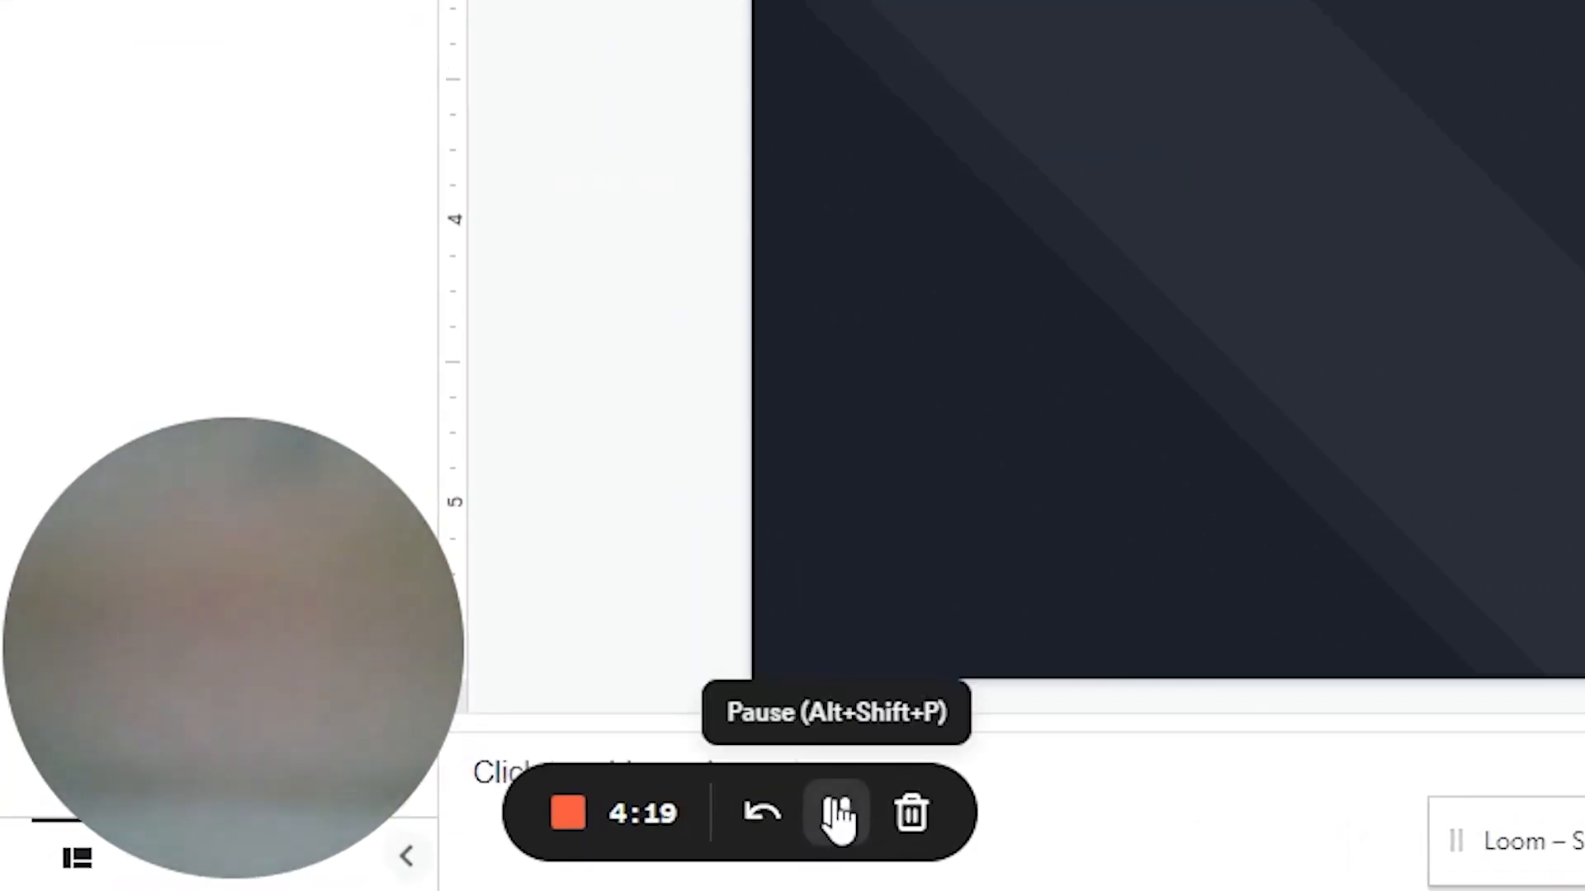
Step: Pause the Loom recording and then resume it
left_click(835, 814)
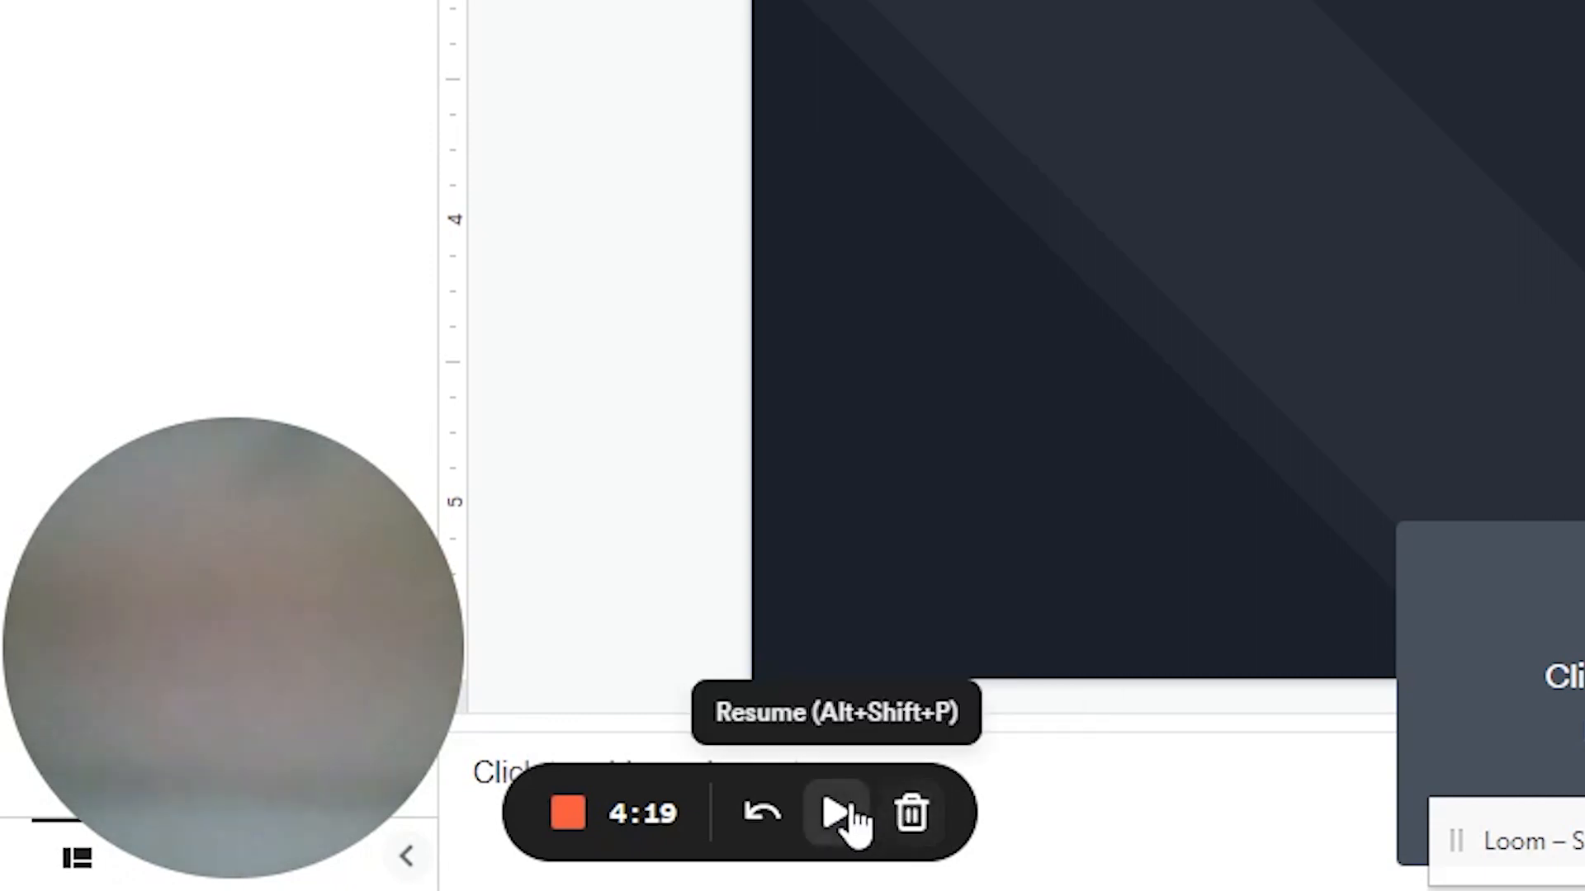
left_click(834, 813)
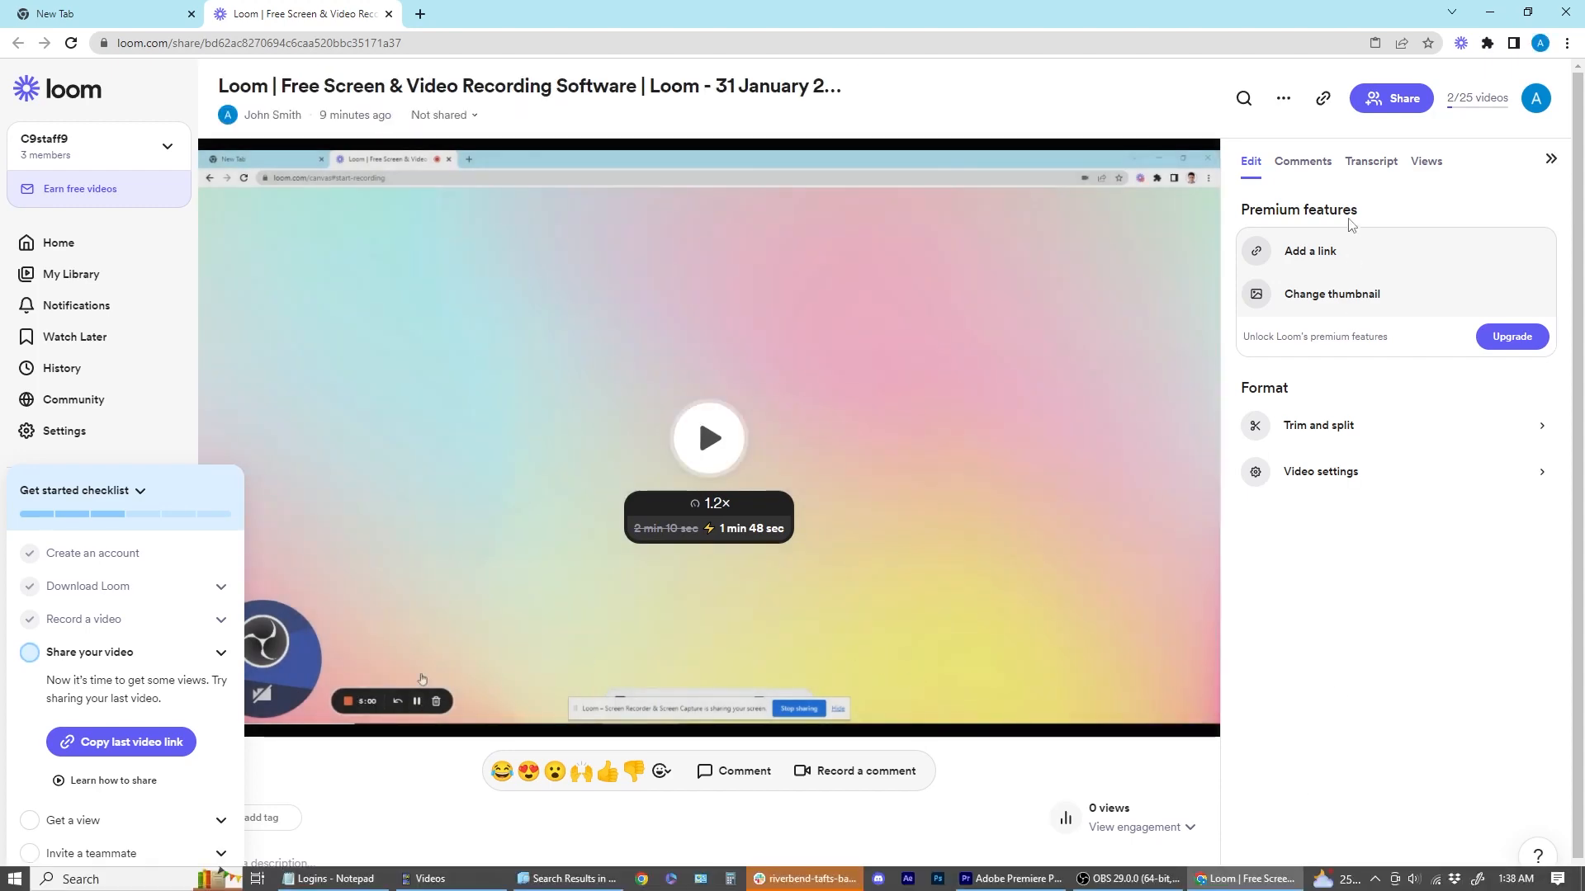
left_click(1372, 161)
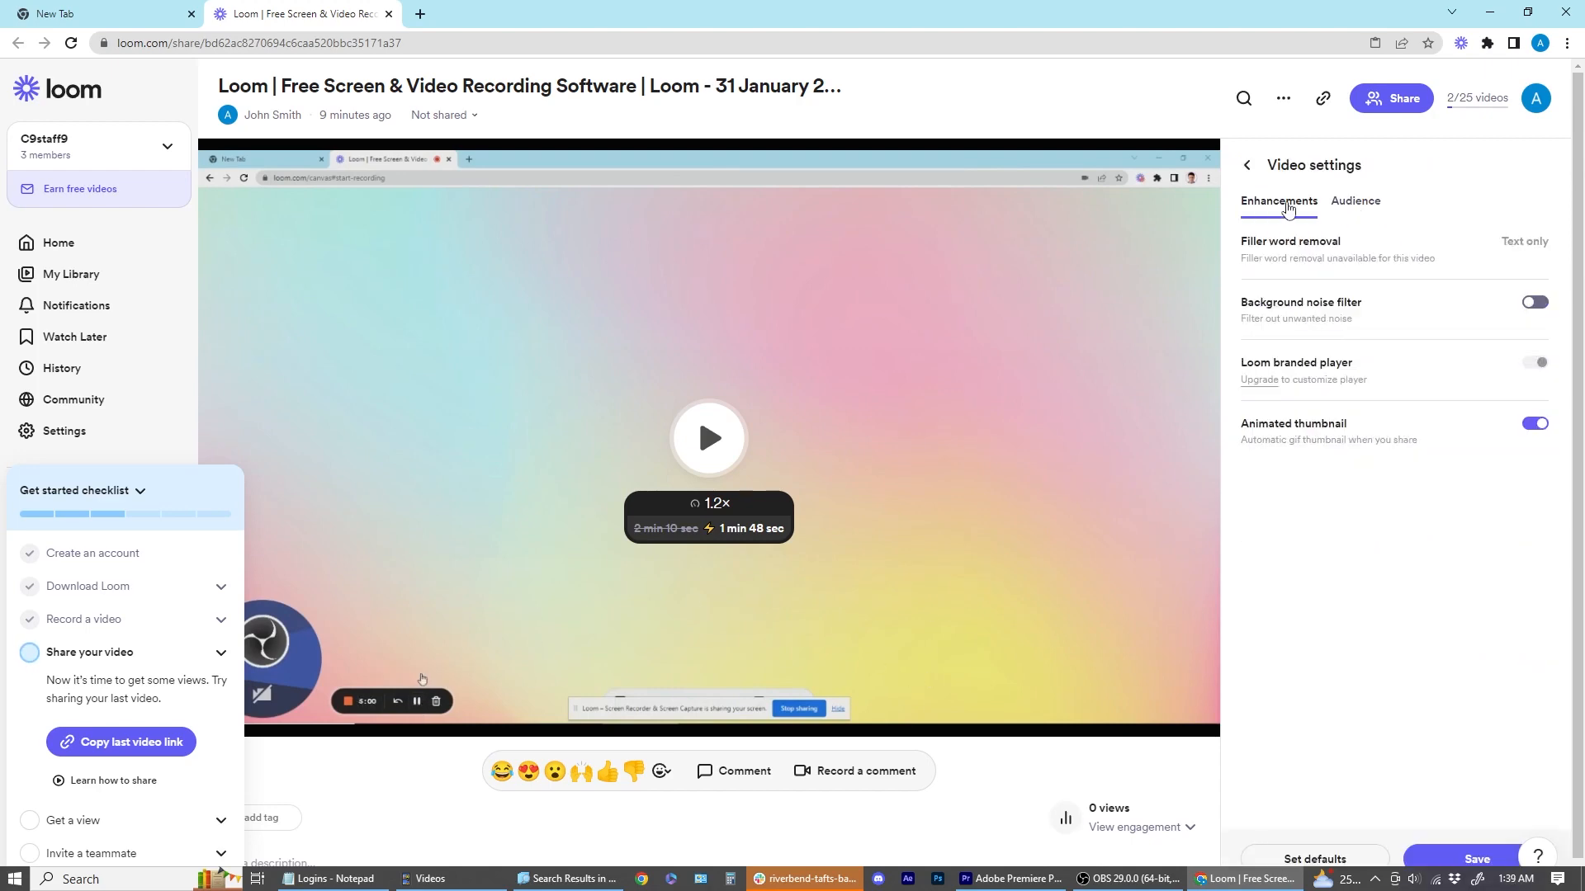
left_click(1248, 165)
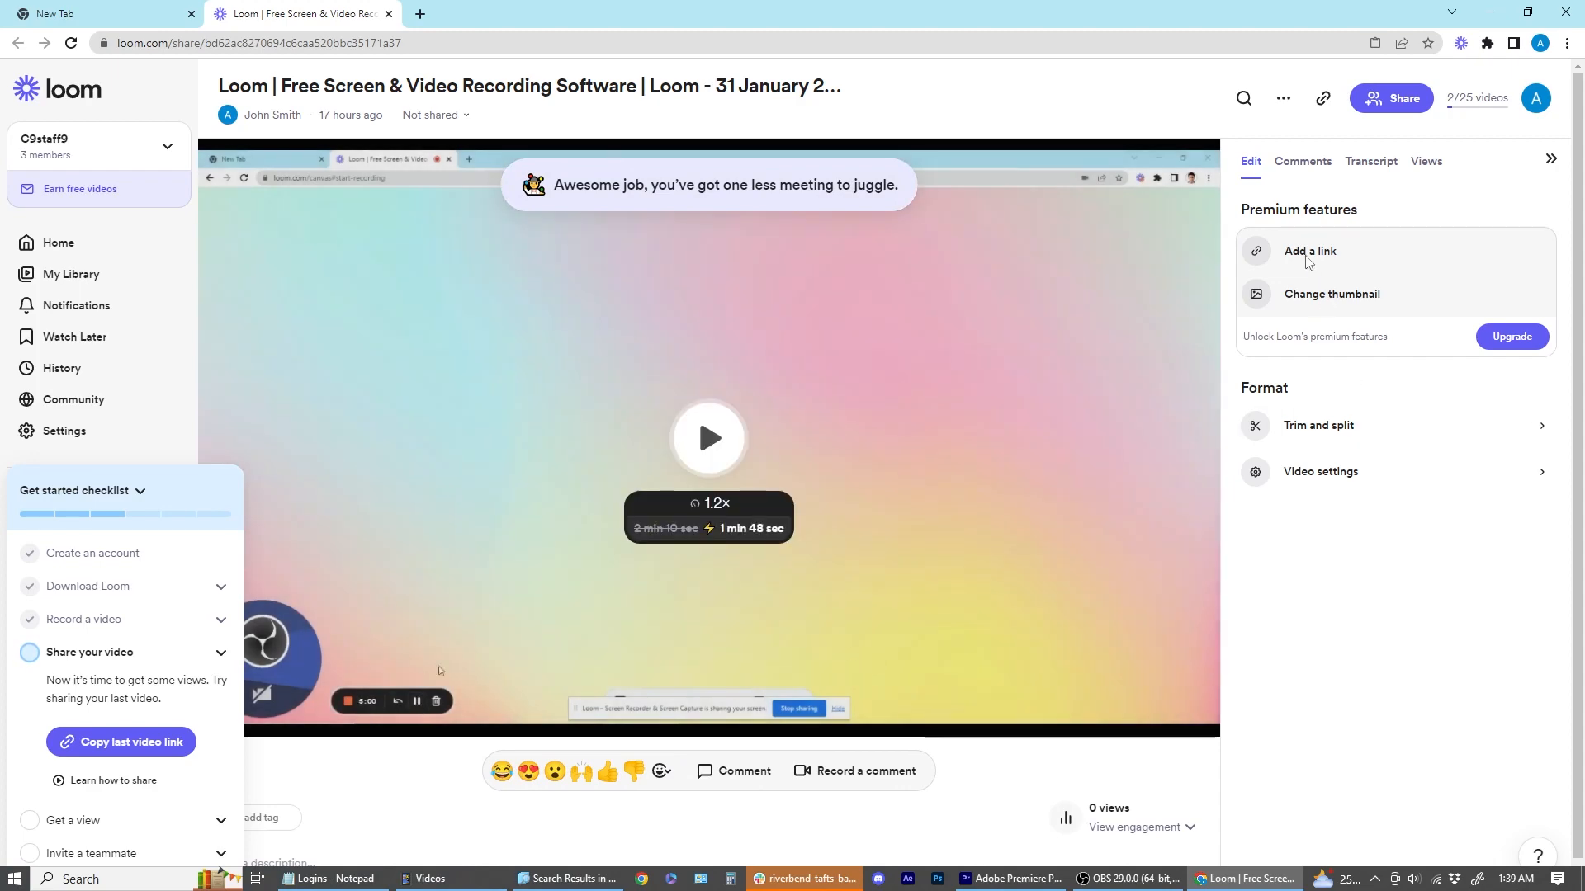
mouse_move(1359, 435)
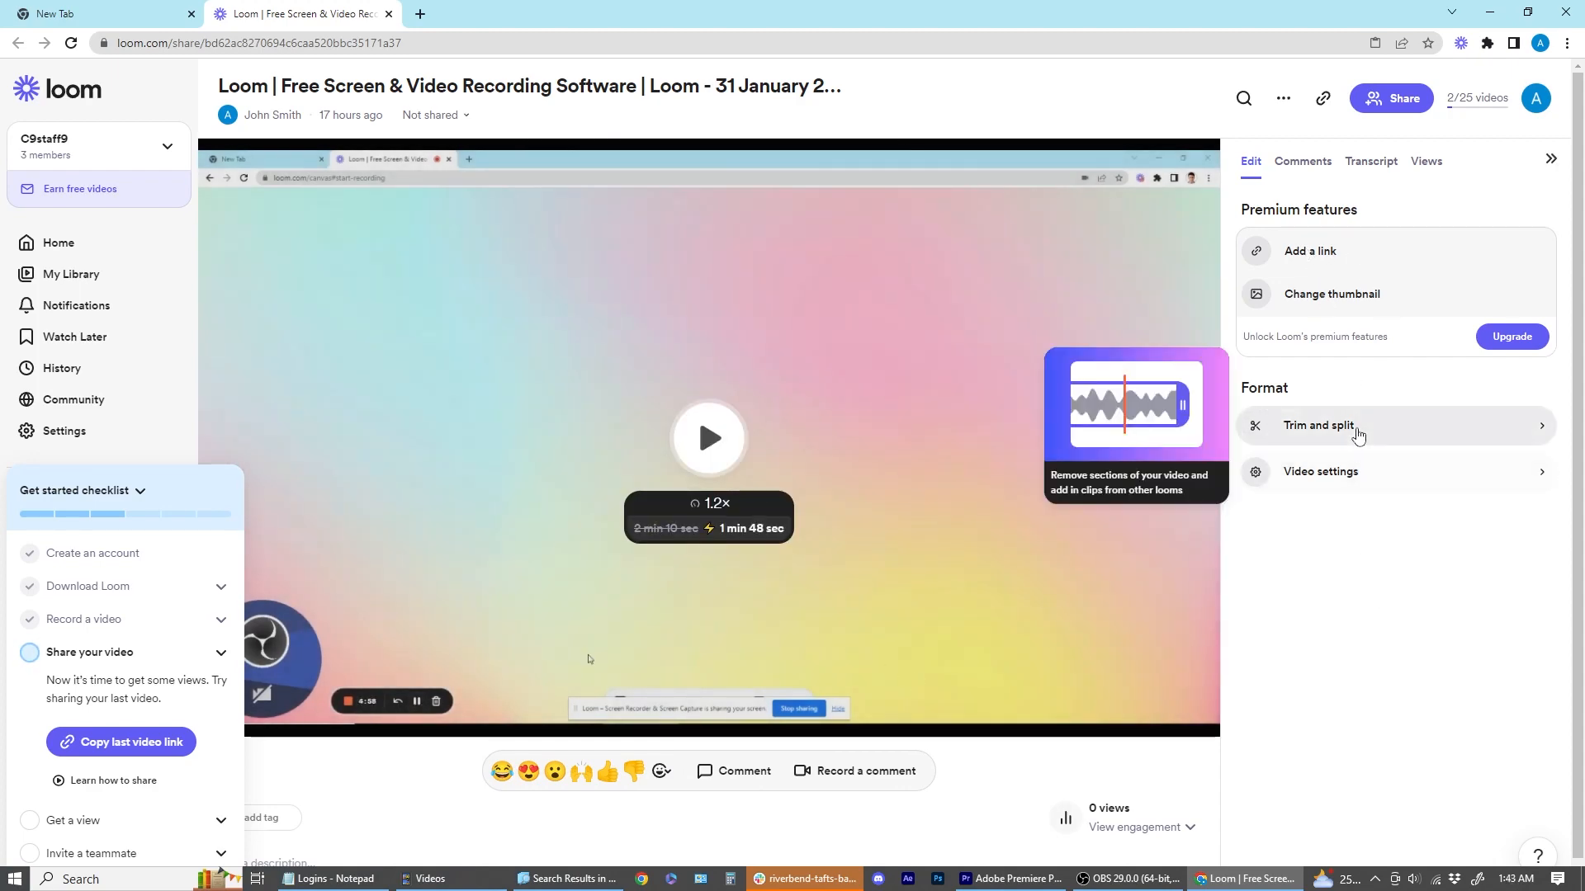
Step: Try trimming the start by 14 seconds and the end to 1:30–2:01, then save at full 2:10 length
left_click(1319, 424)
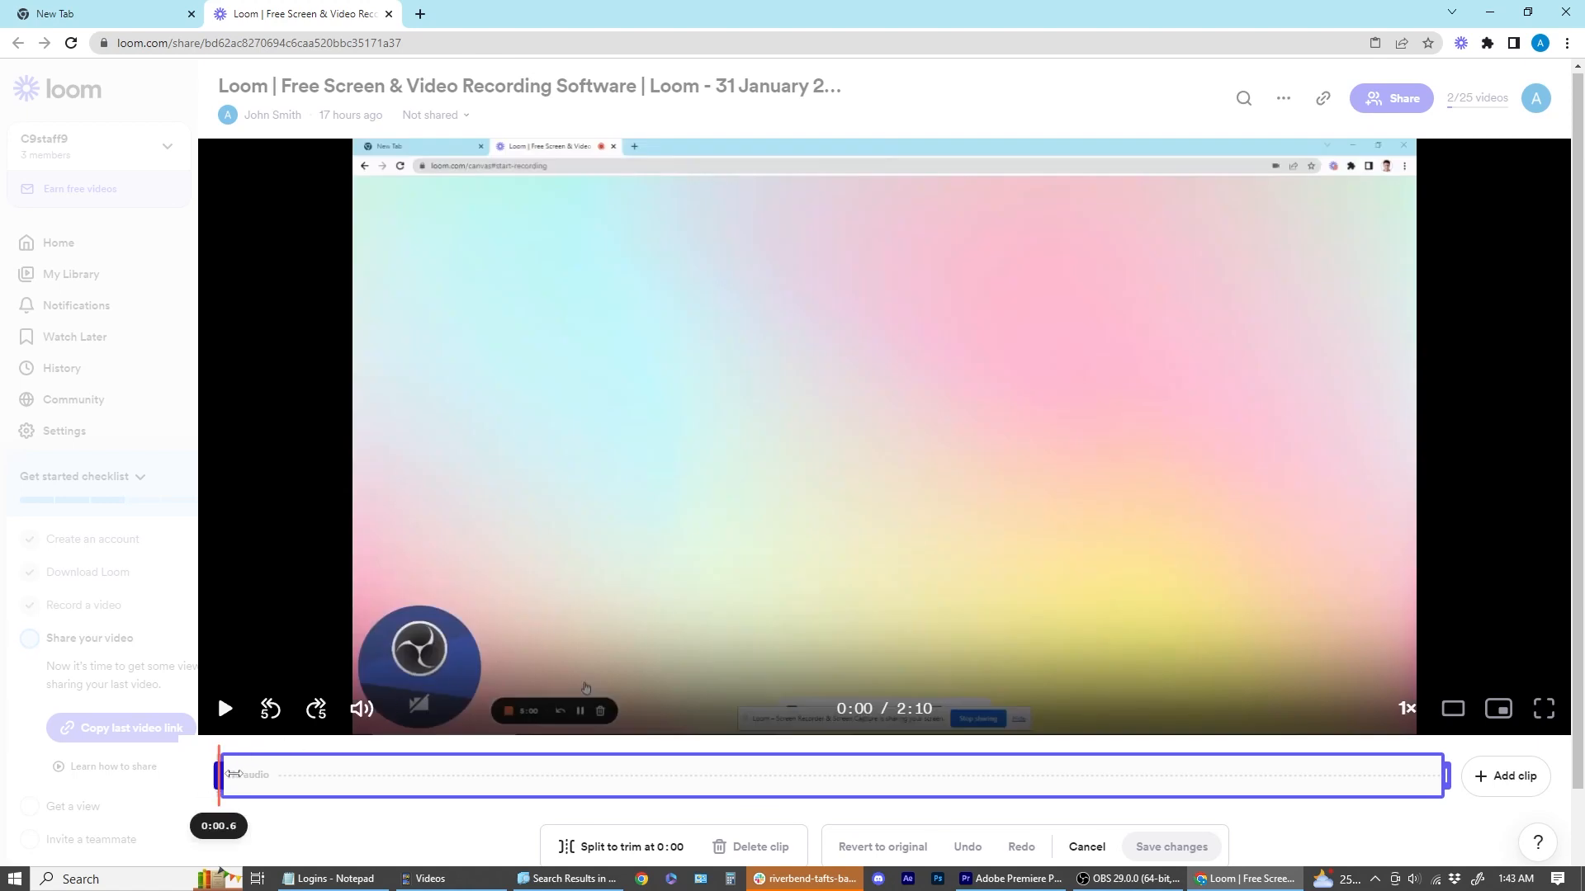
left_click_drag(216, 776, 348, 776)
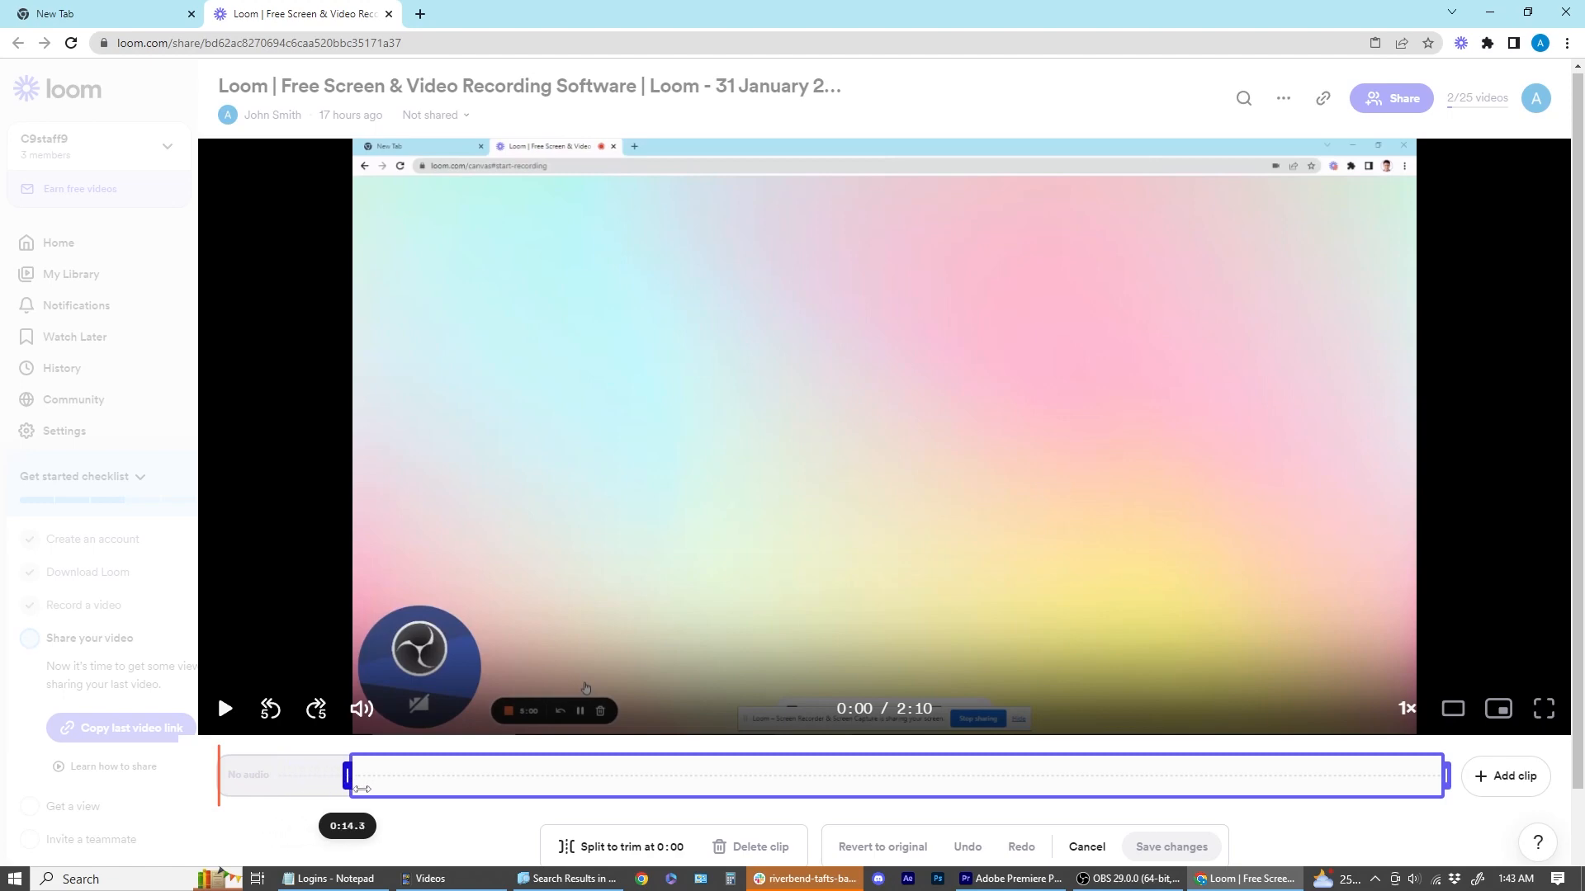
left_click_drag(354, 776, 212, 776)
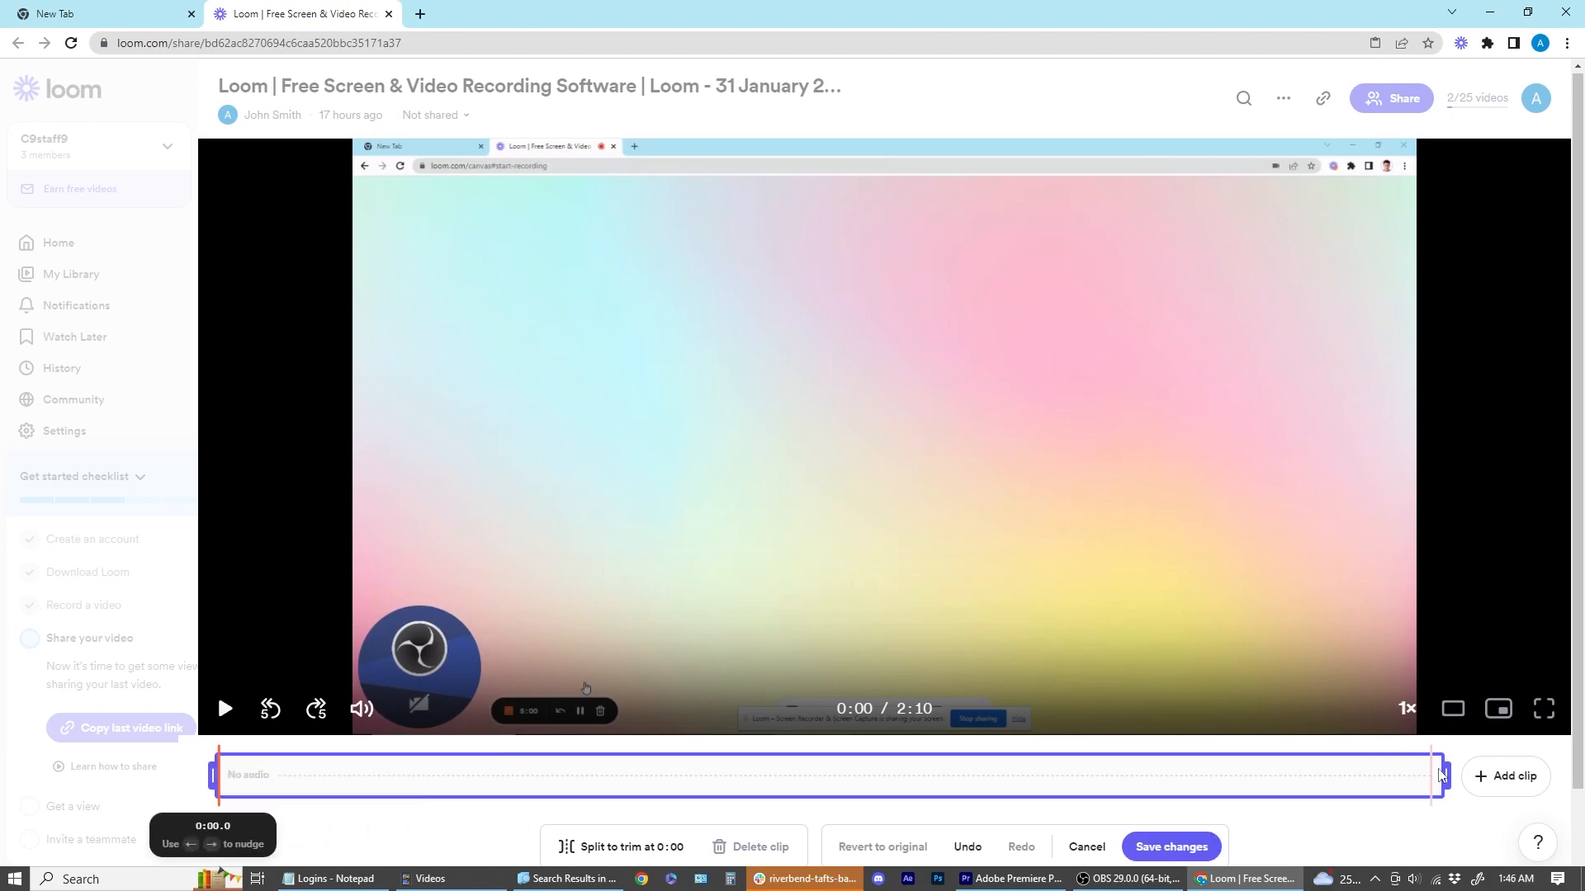
left_click_drag(1437, 775, 1361, 775)
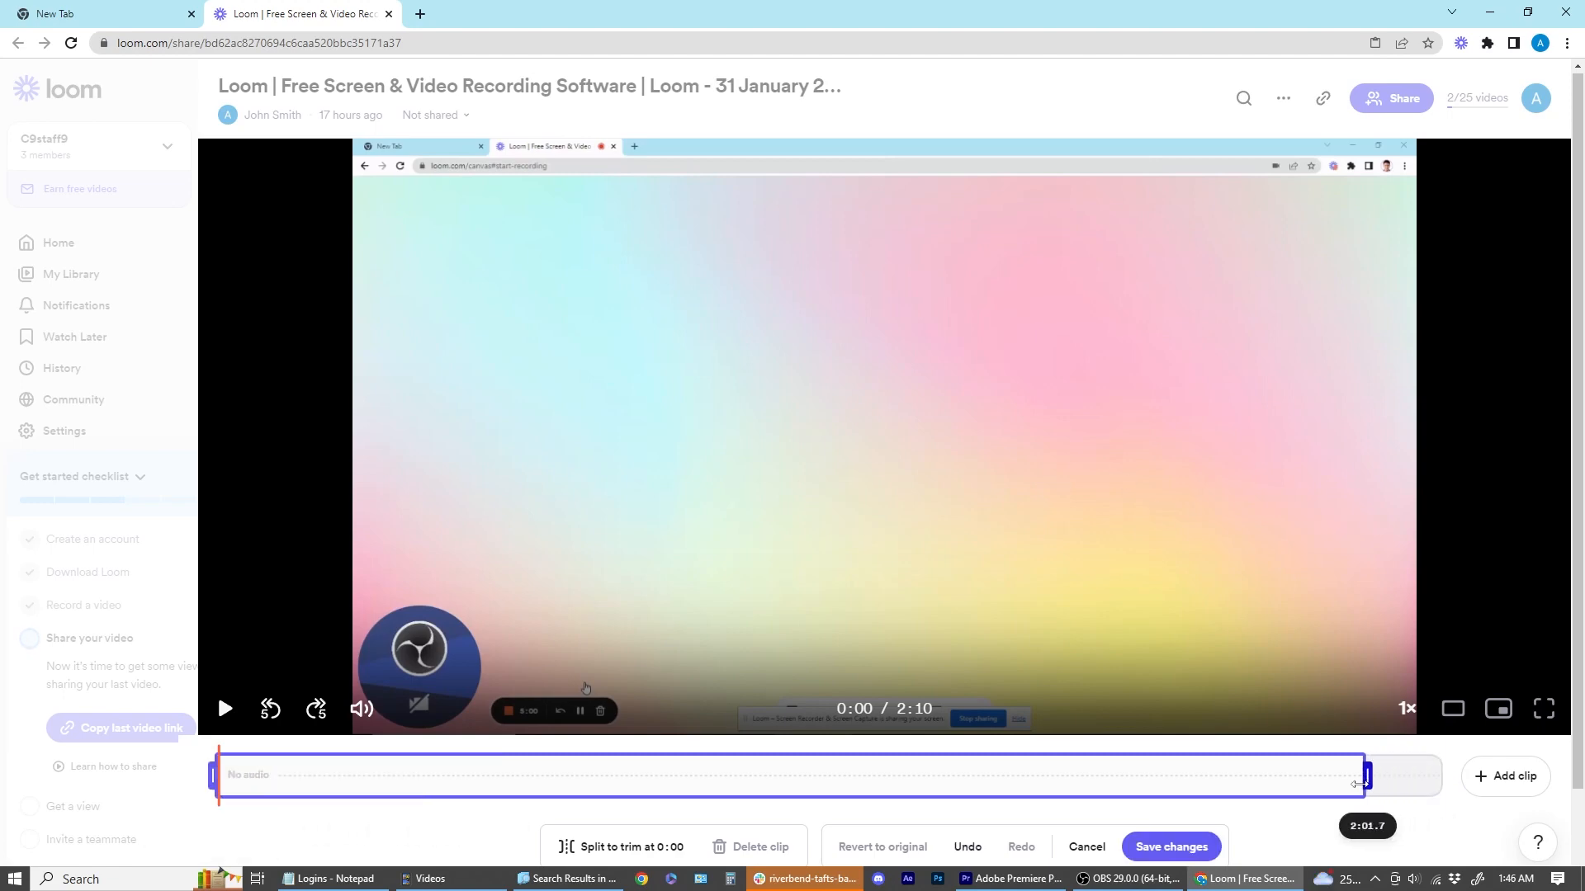
left_click_drag(1363, 776, 1066, 776)
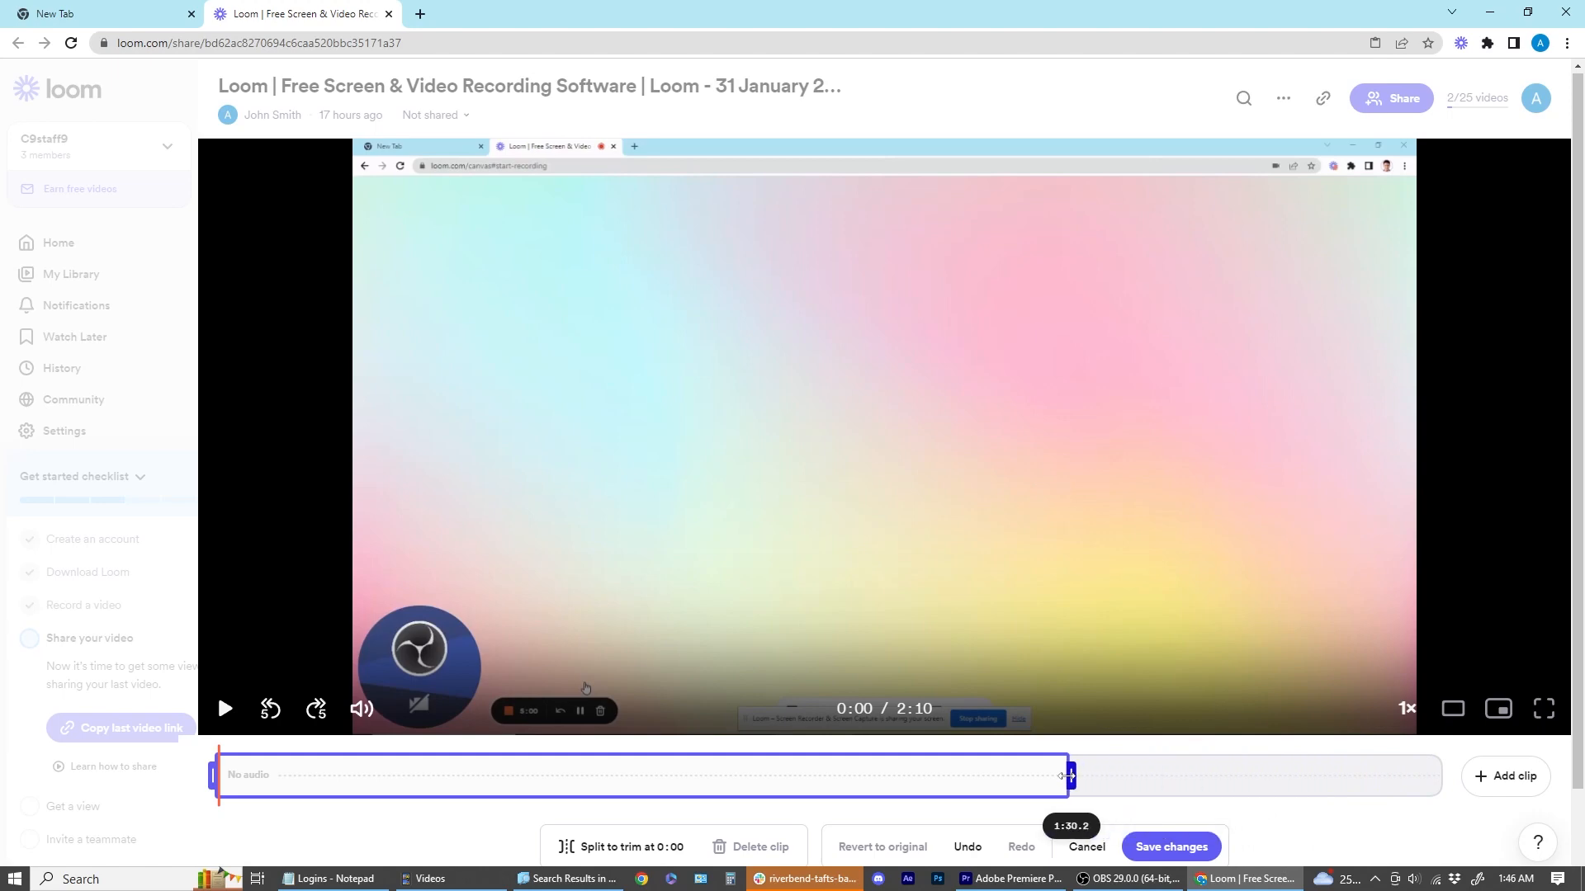
left_click_drag(1064, 775, 1258, 775)
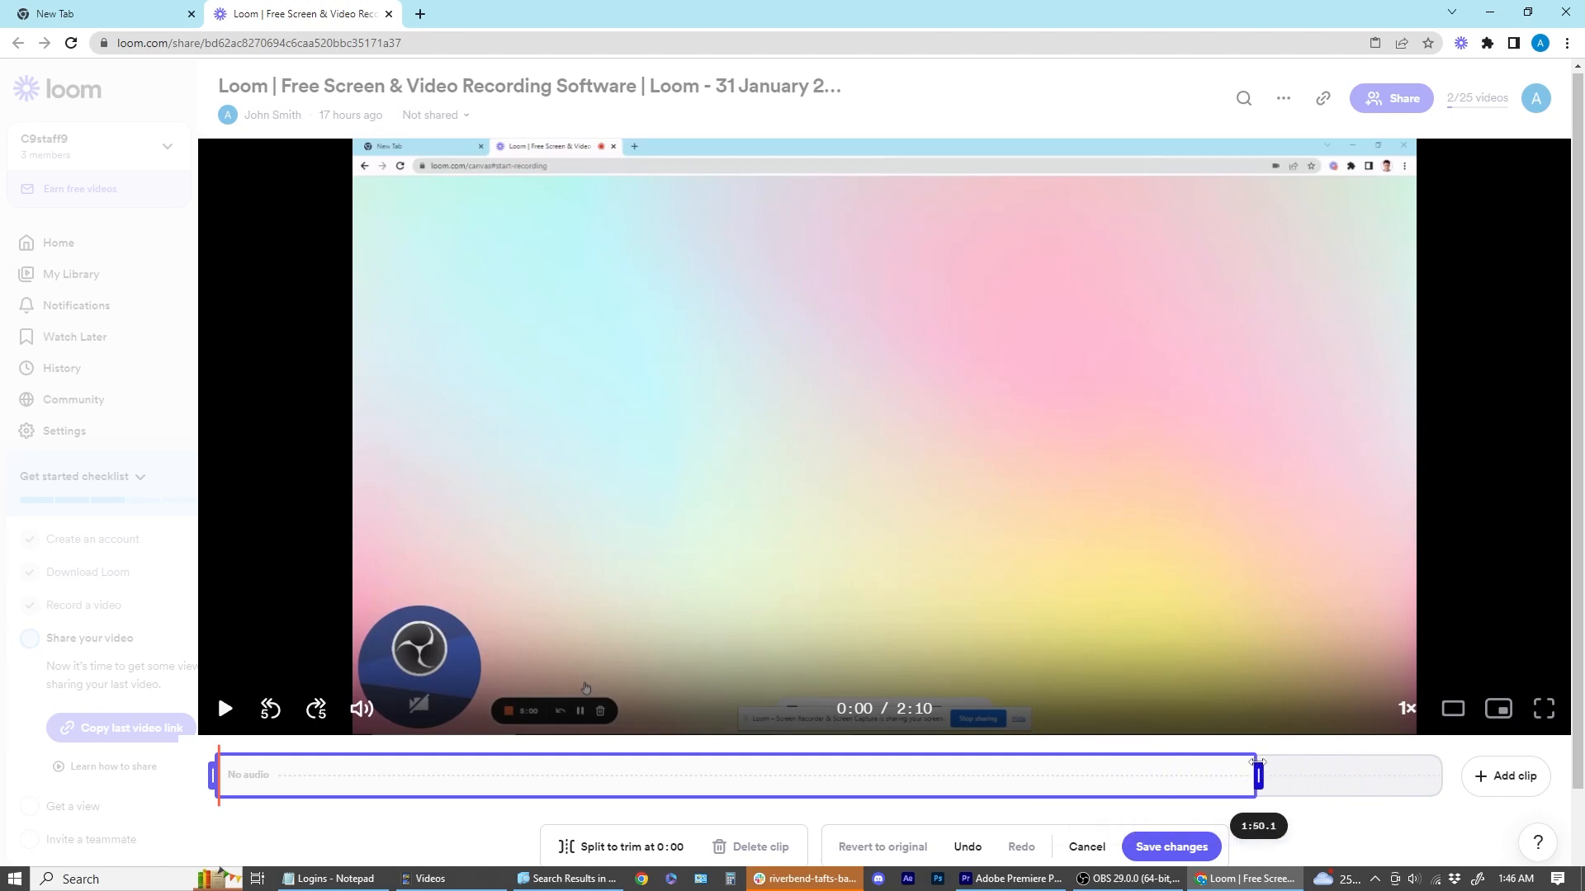
left_click_drag(1256, 776, 1441, 692)
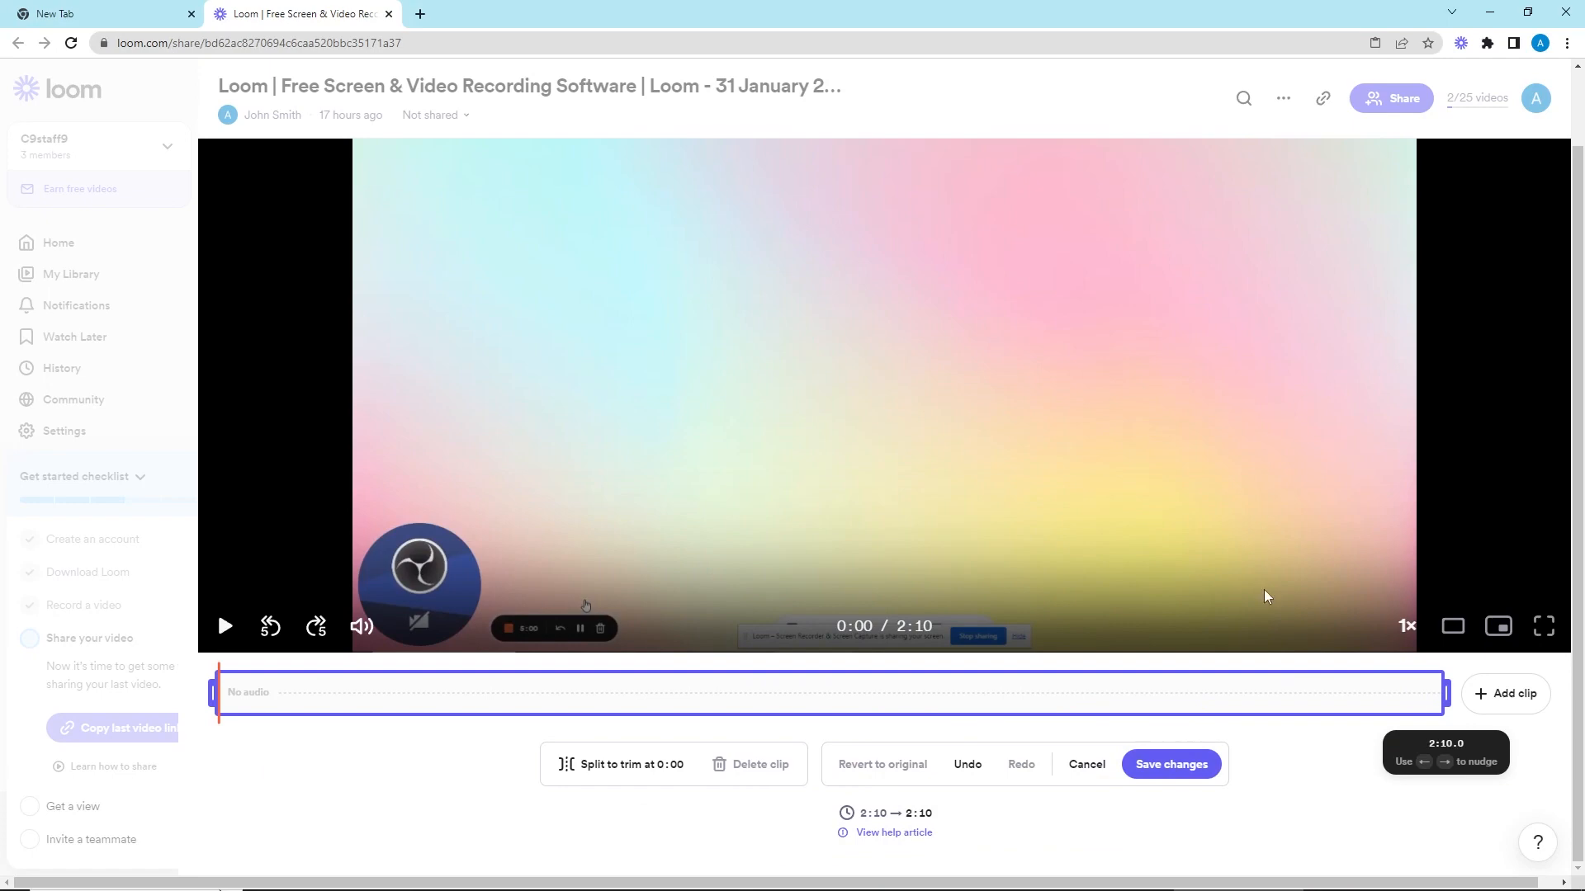
left_click(1169, 764)
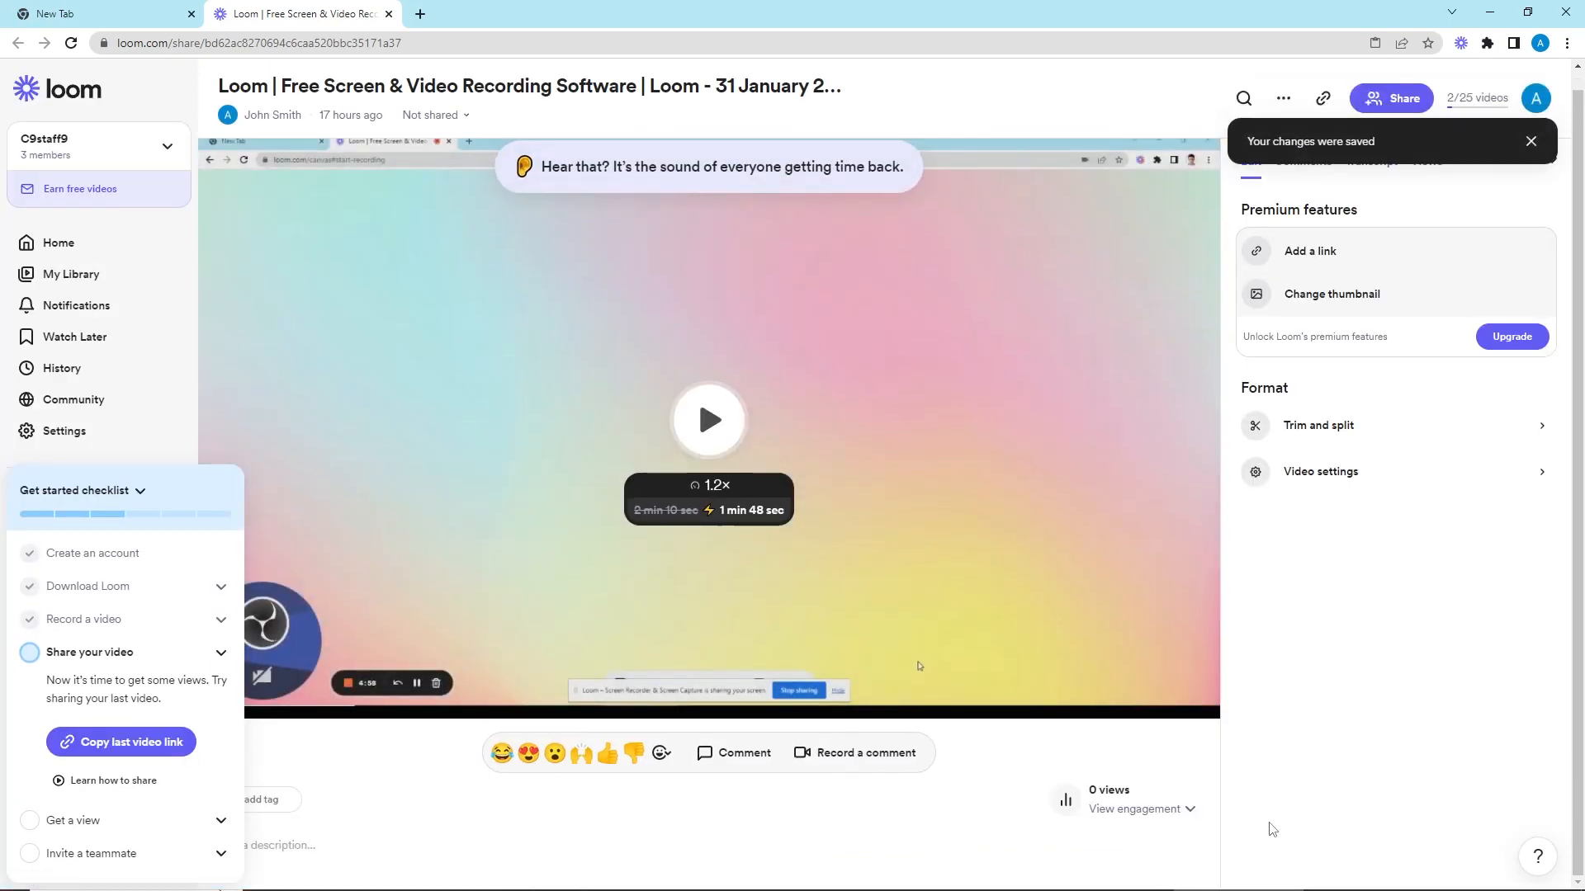
Step: Edit the video title to 'Loom | my | video 1 - 31 January 2023'
left_click(526, 85)
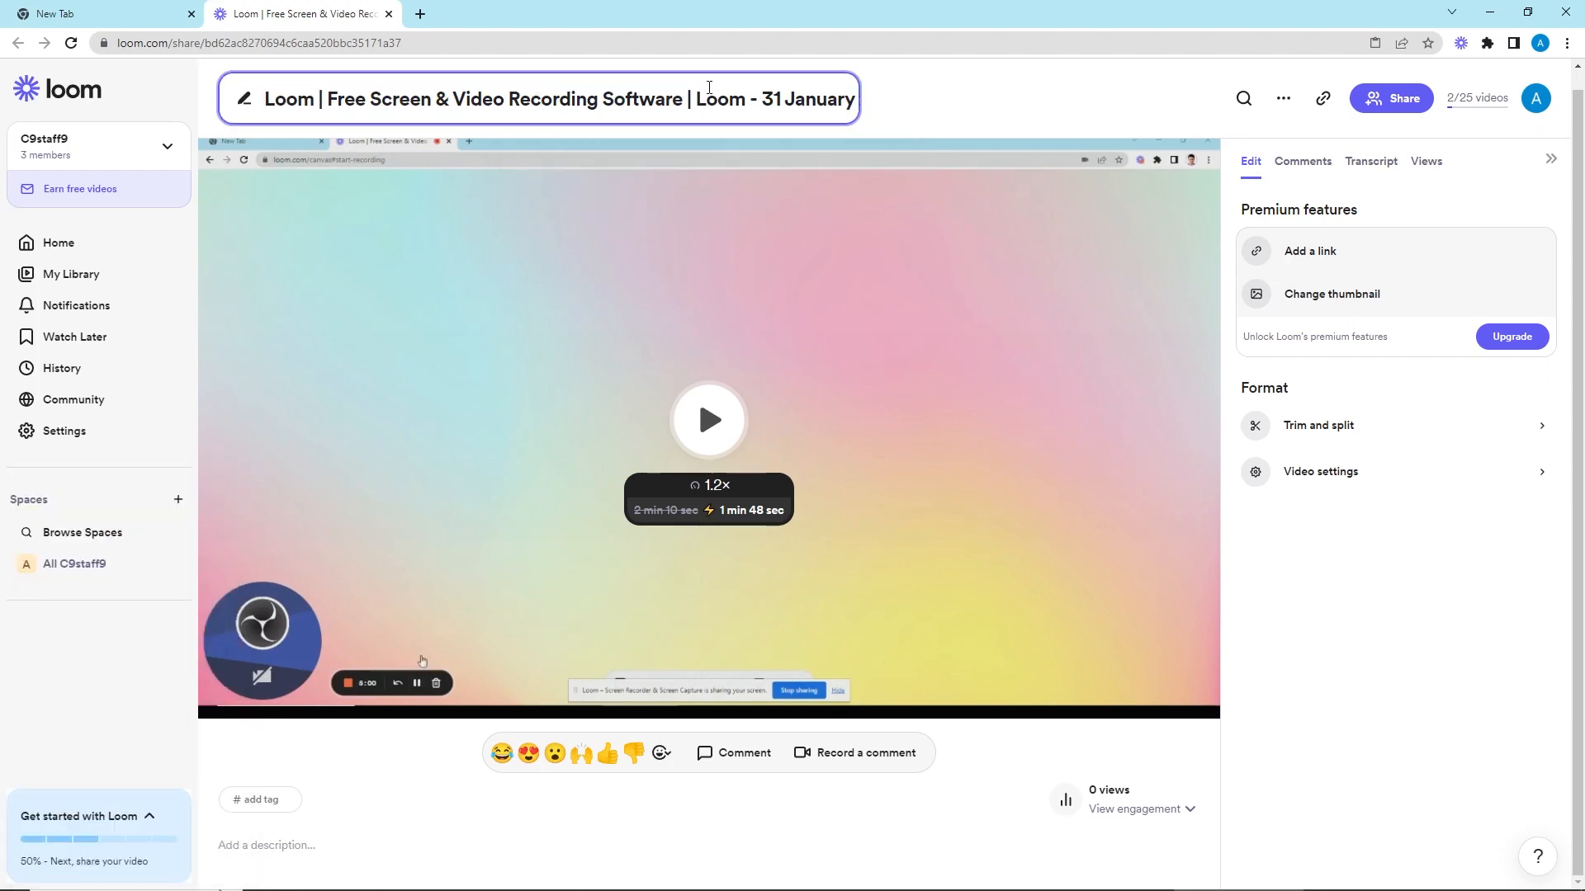
type("Loom | my | video 1 - 31 January 2023")
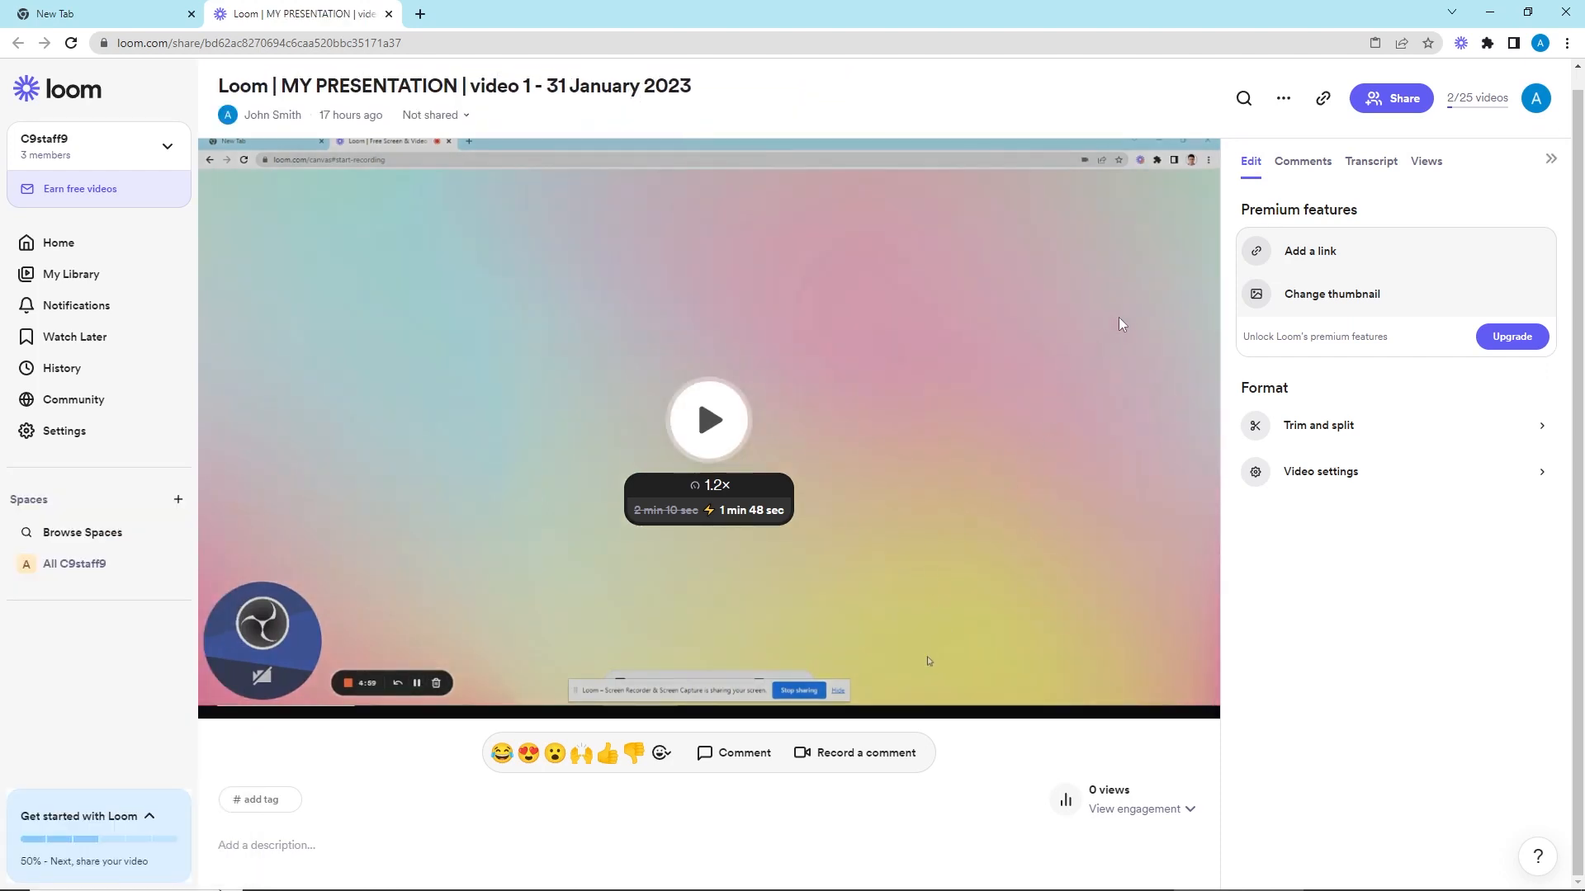
mouse_move(1320, 98)
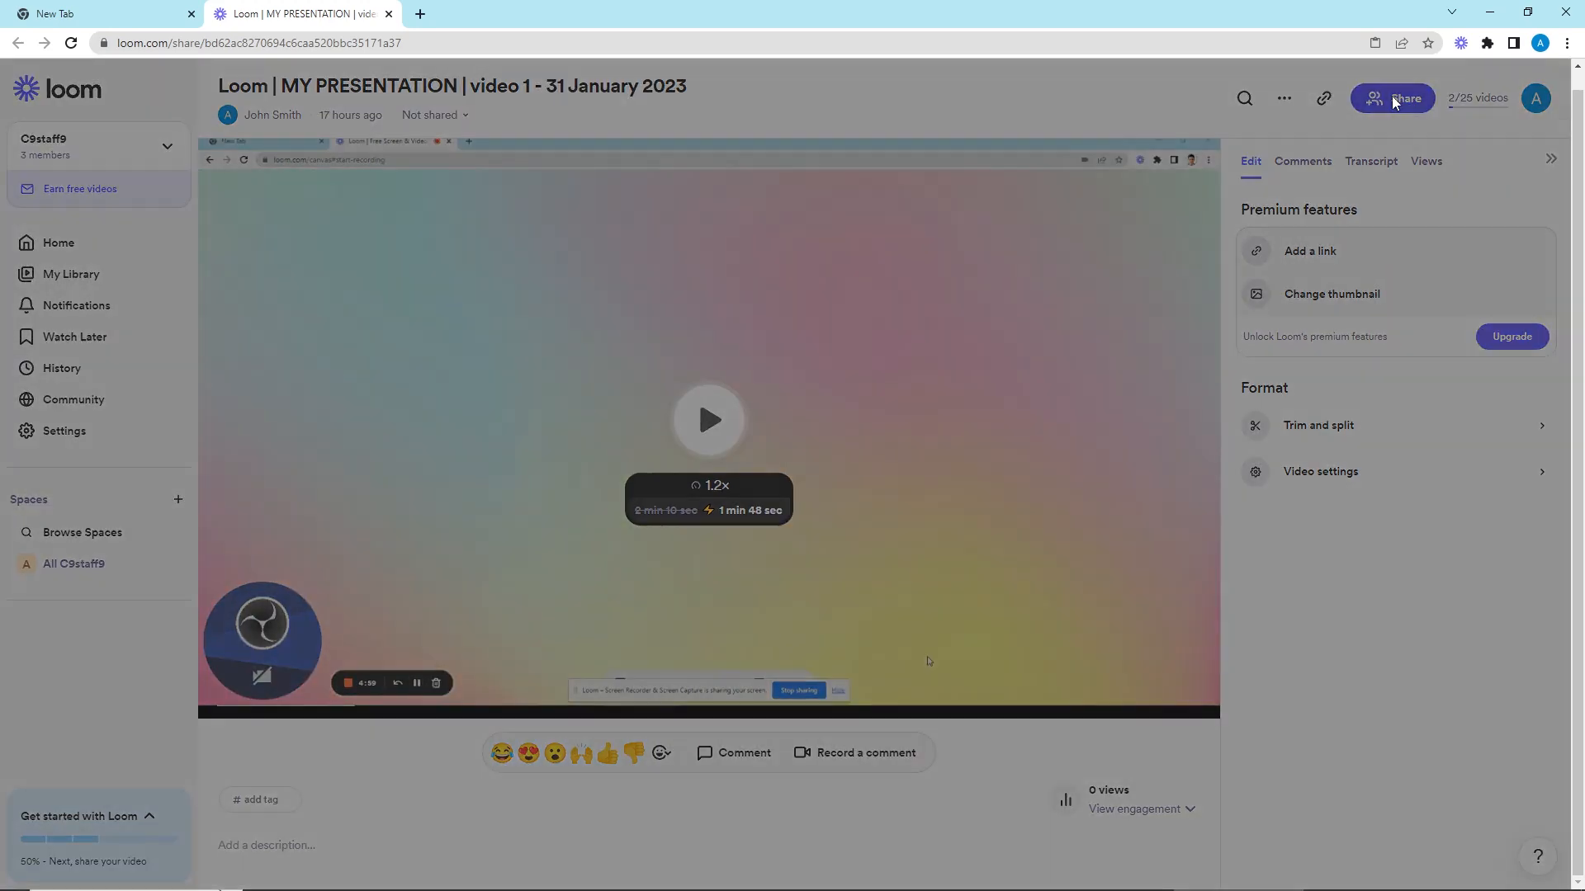
Step: Review the video's Share dialog and its Social sharing options
left_click(1391, 98)
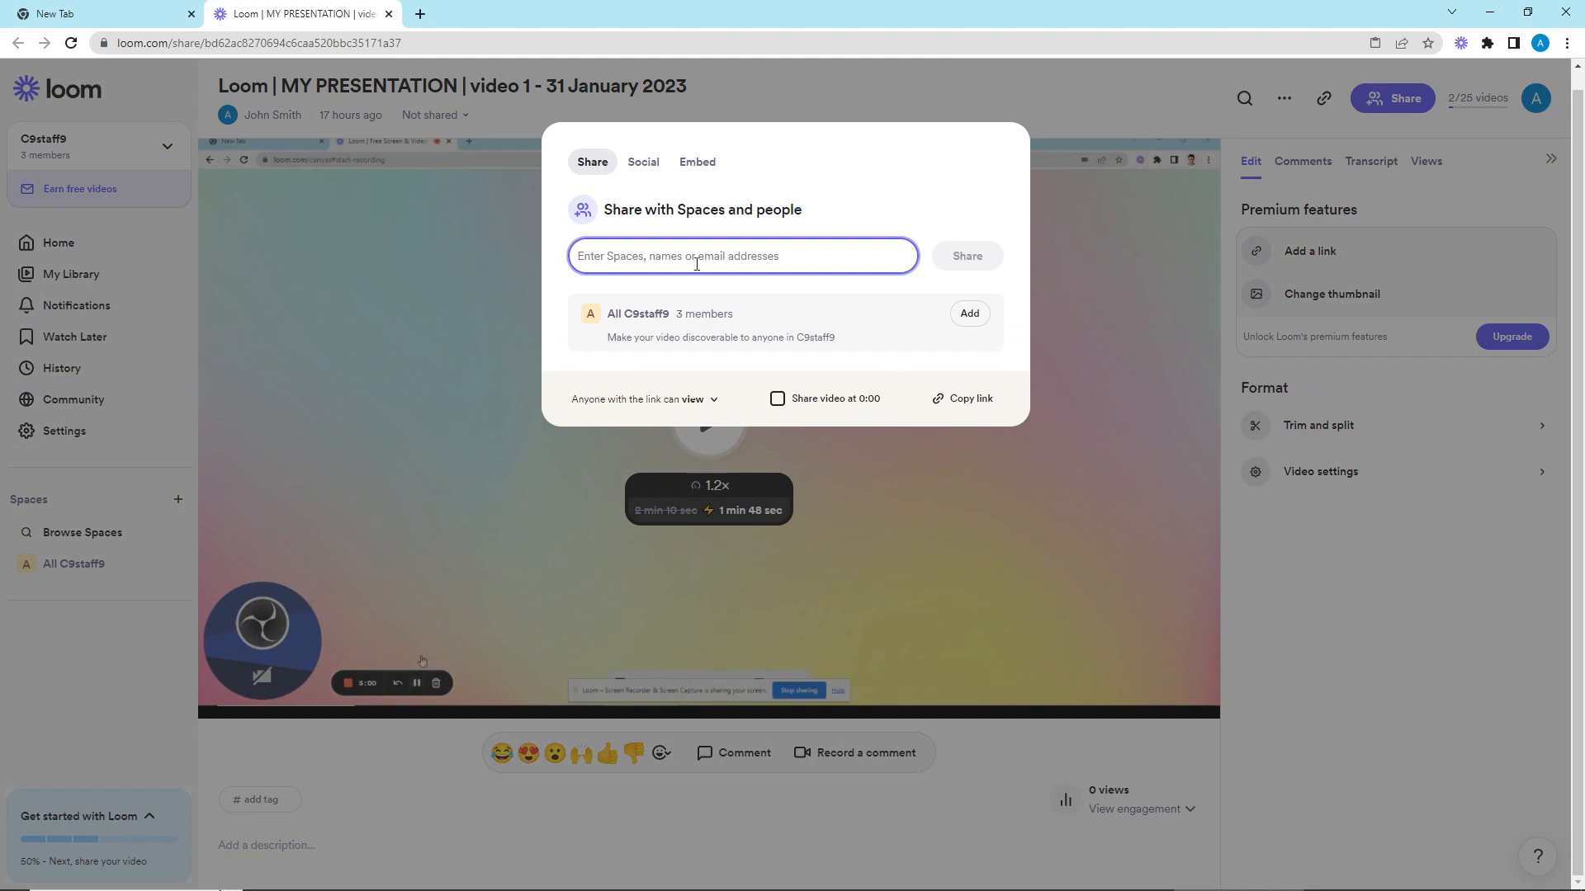
left_click(643, 162)
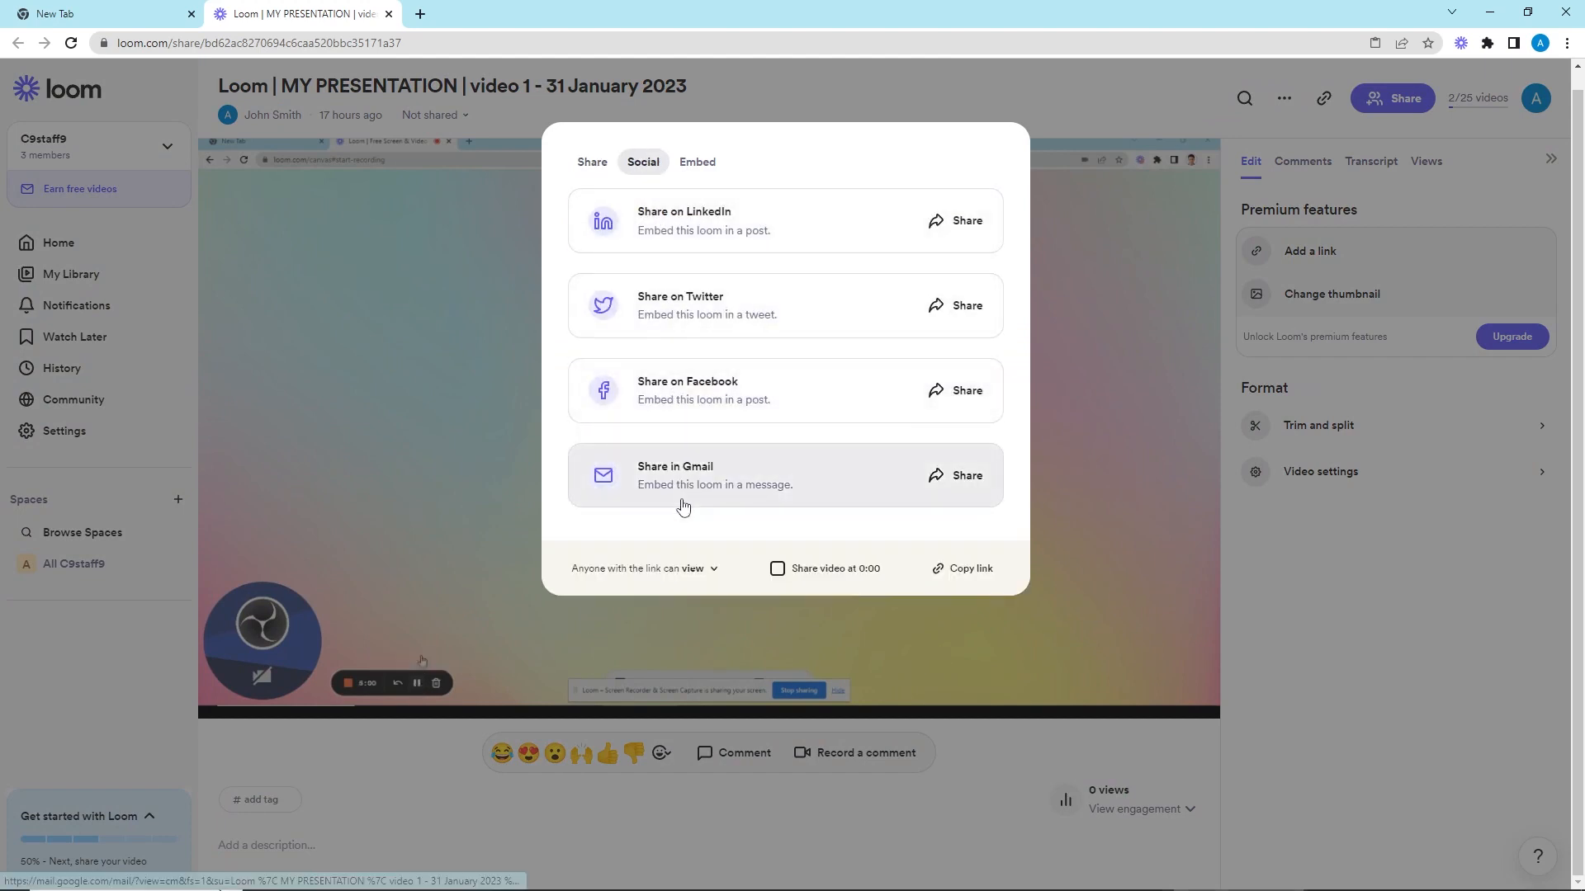
left_click(697, 161)
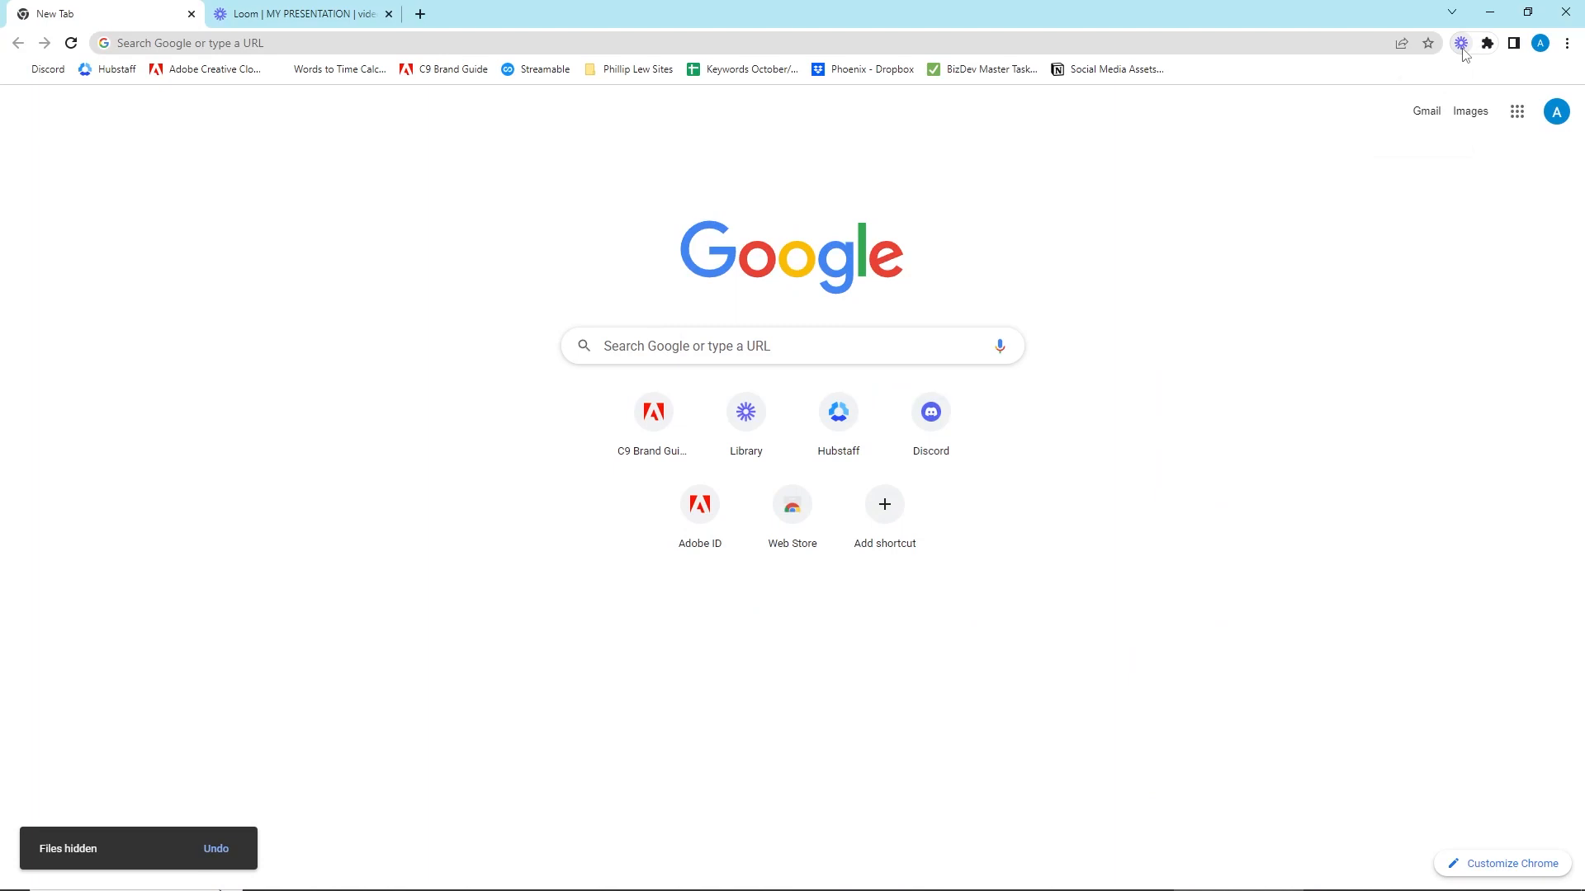
Step: Open the upgrade plans from the extension's 5-minute limit and highlight Unlimited videos
left_click(1461, 42)
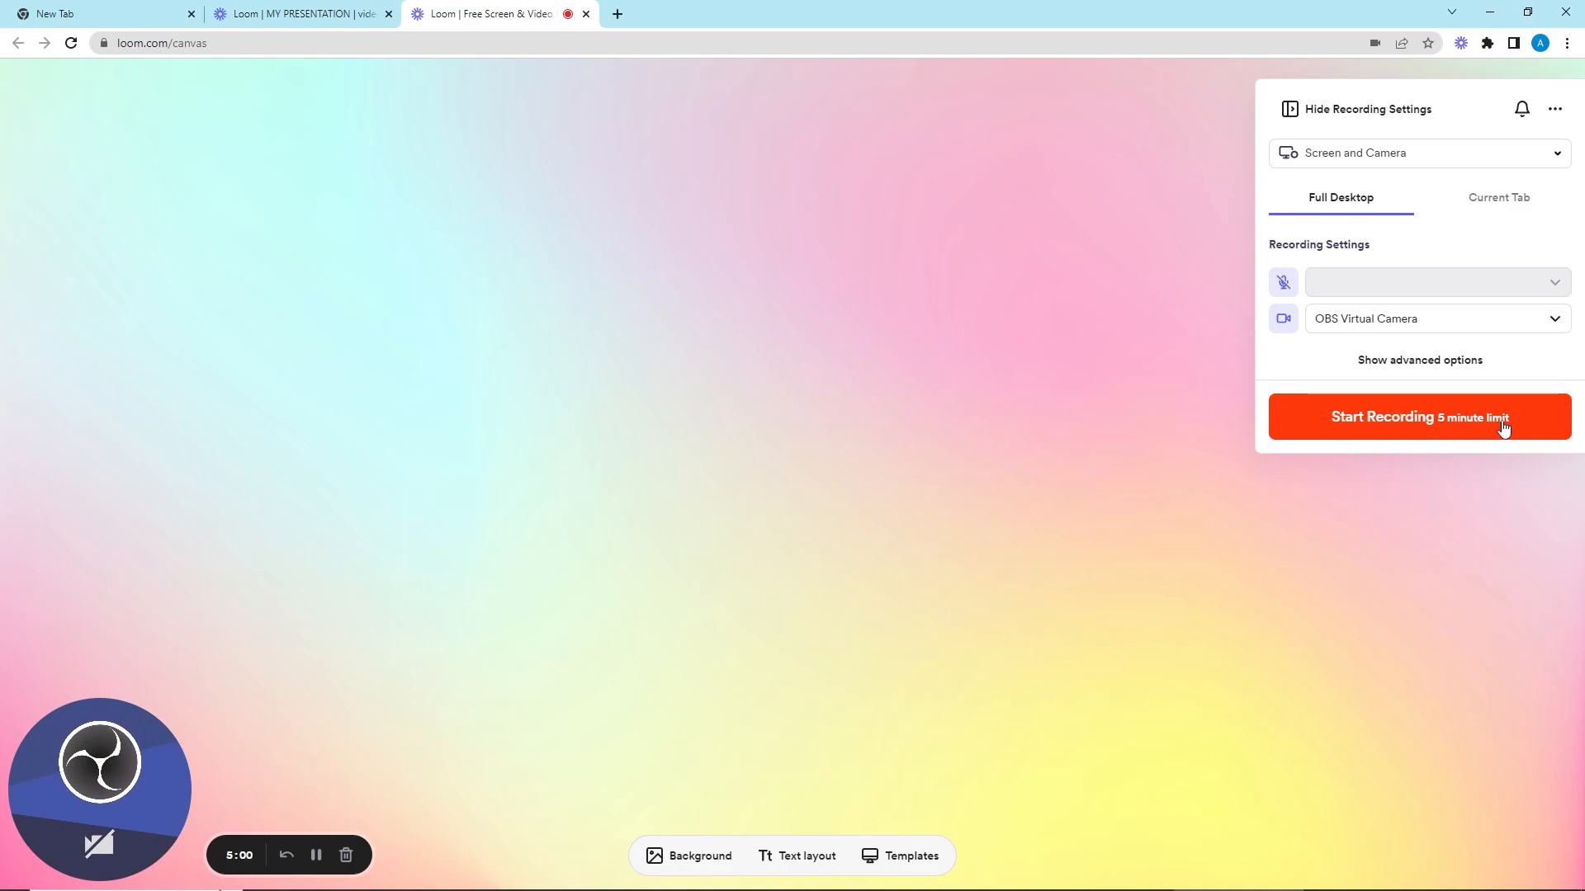
left_click(1418, 416)
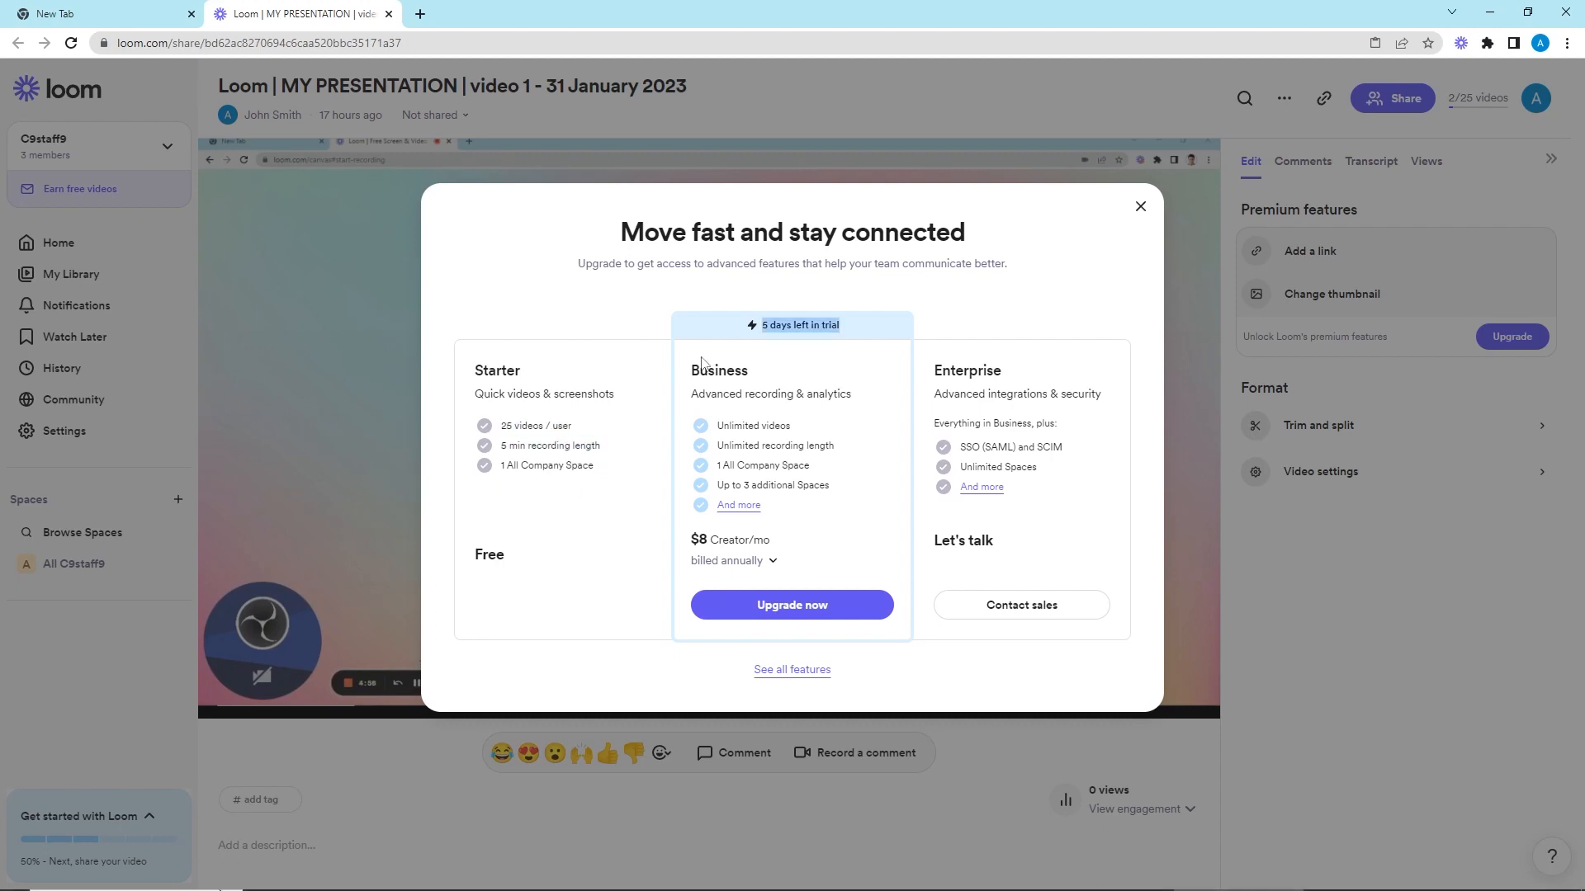
mouse_move(719, 431)
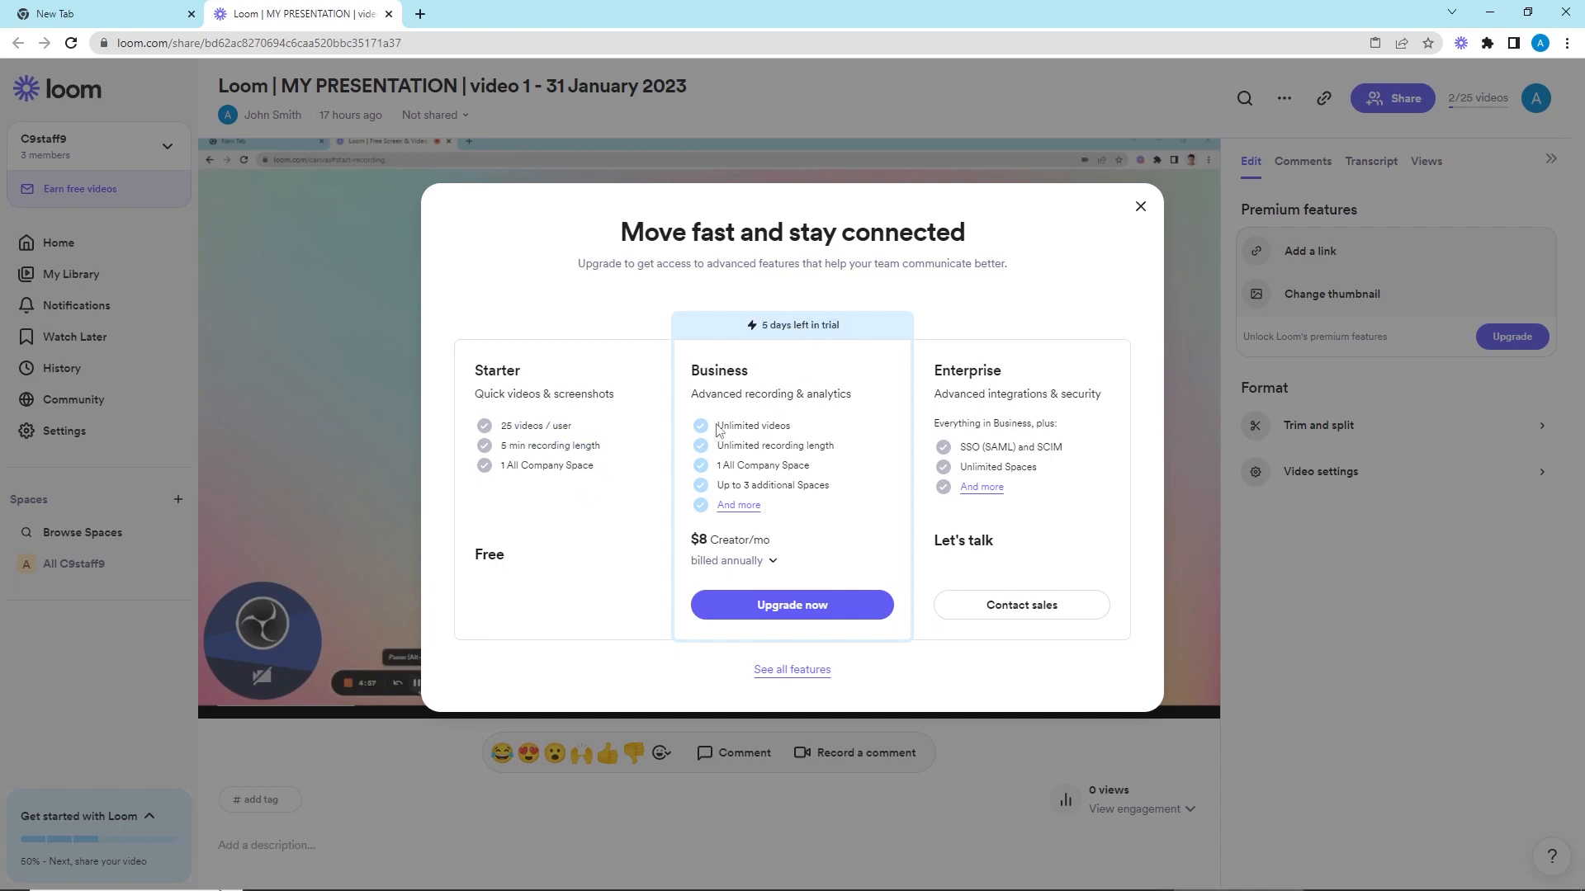
double_click(751, 426)
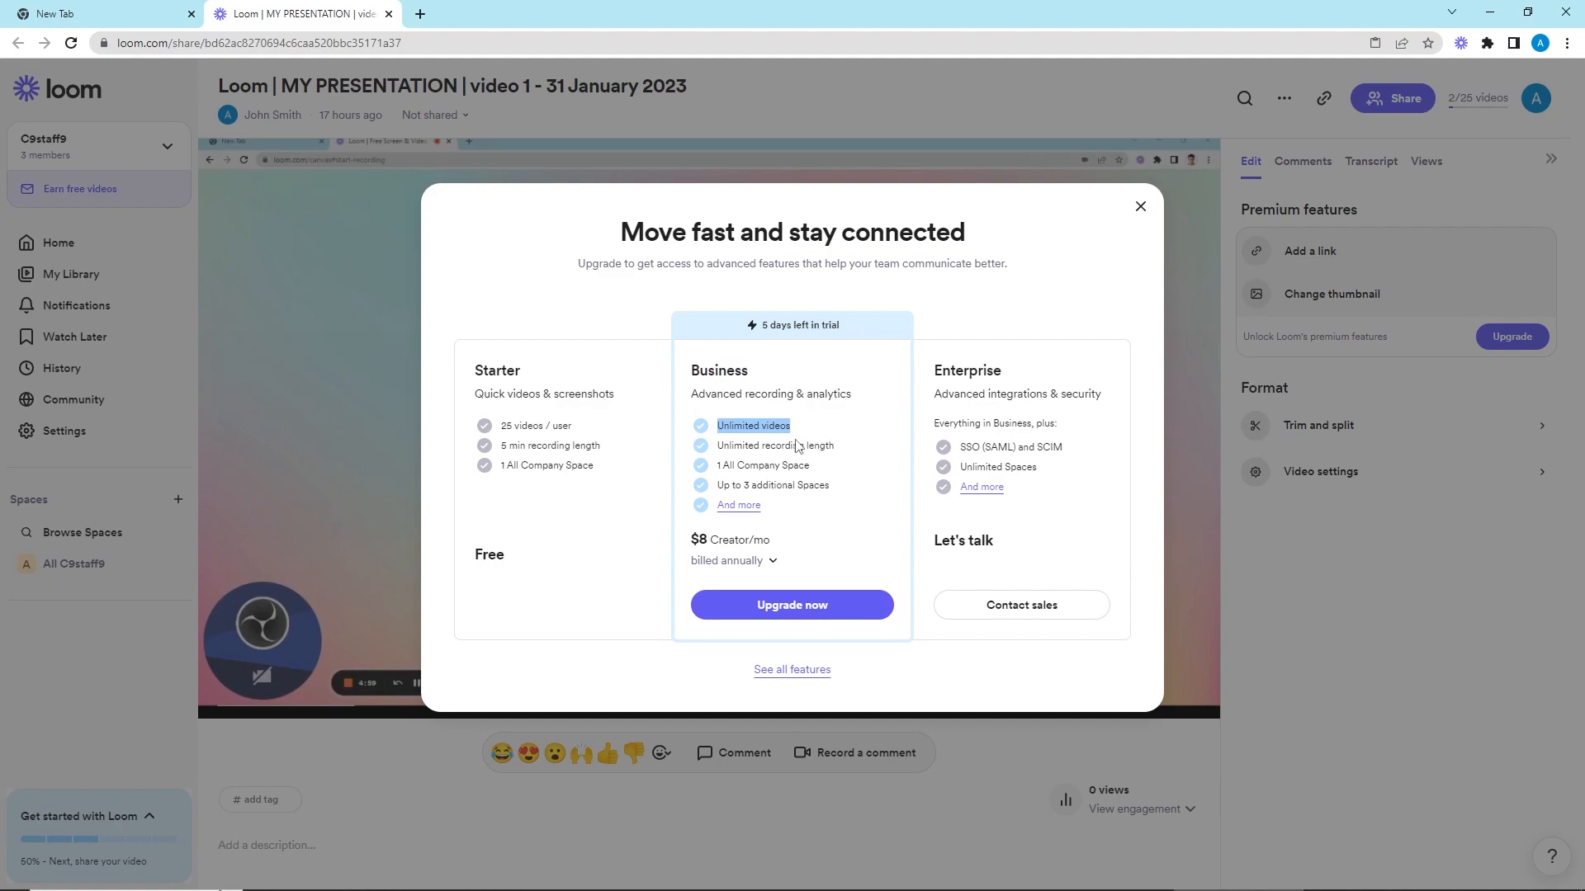